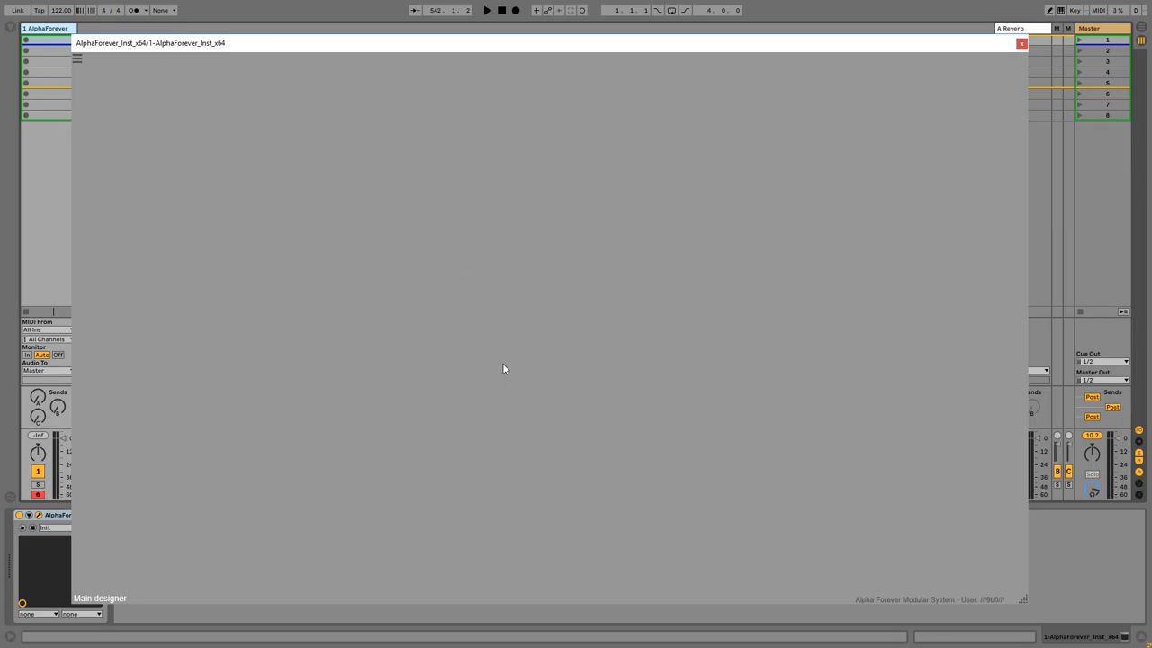
mouse_move(241, 236)
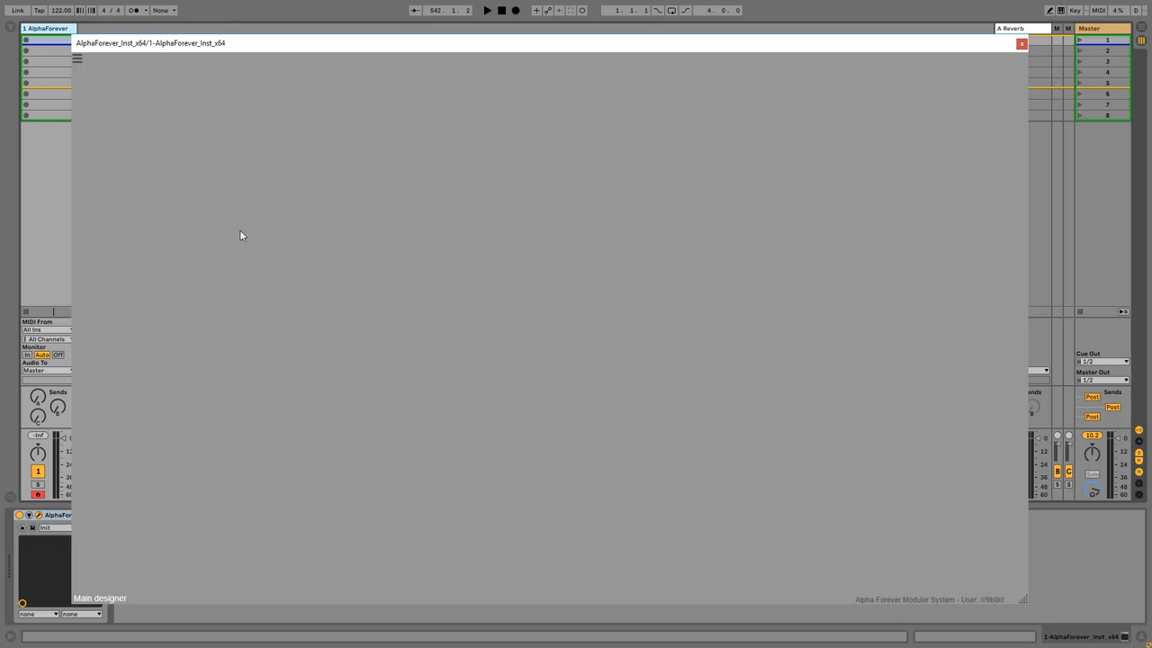
mouse_move(191, 241)
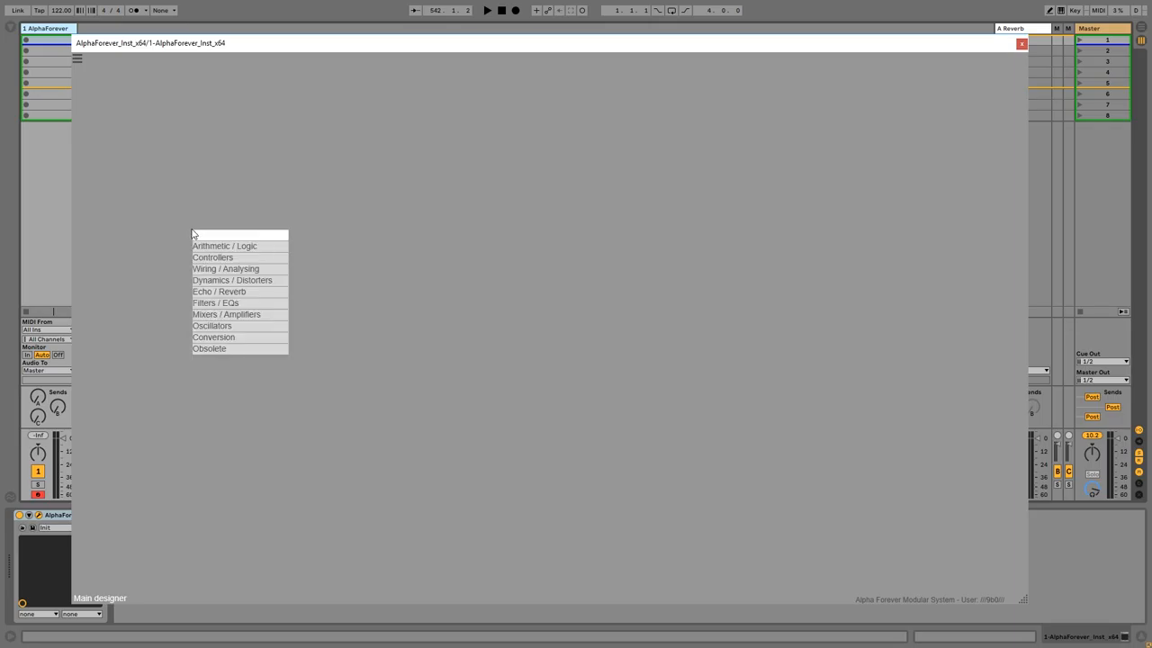
Add Midi Note, Change, Mul, LFO and Scope modules from the search, wiring each into the next.
type("midi")
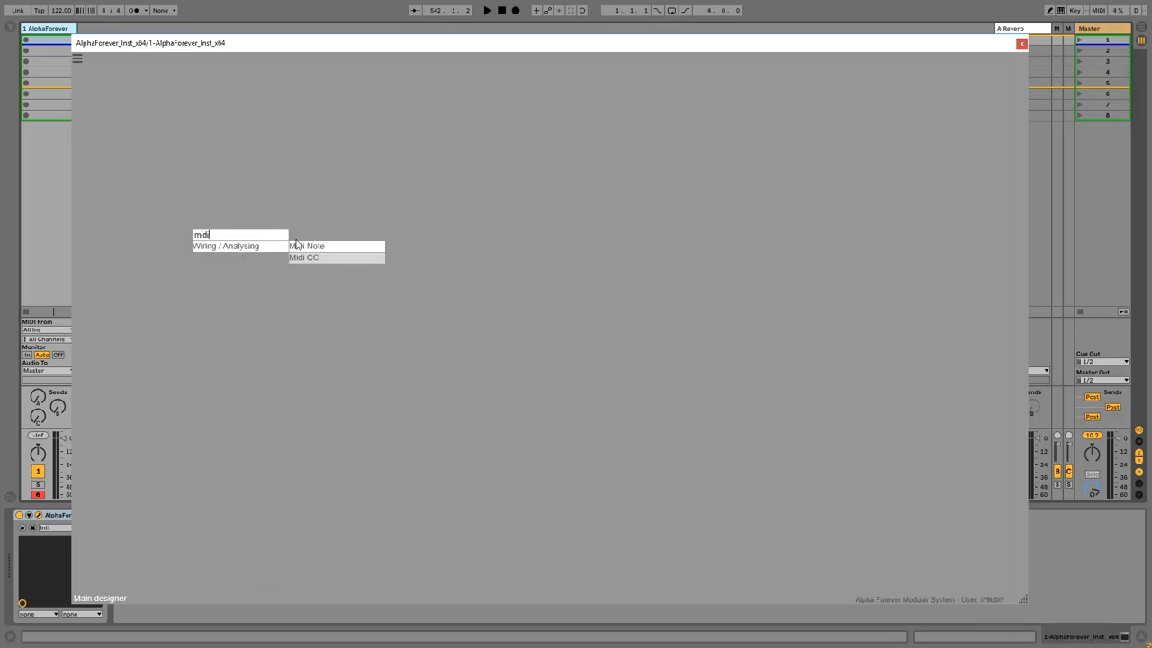
left_click(313, 244)
type("change")
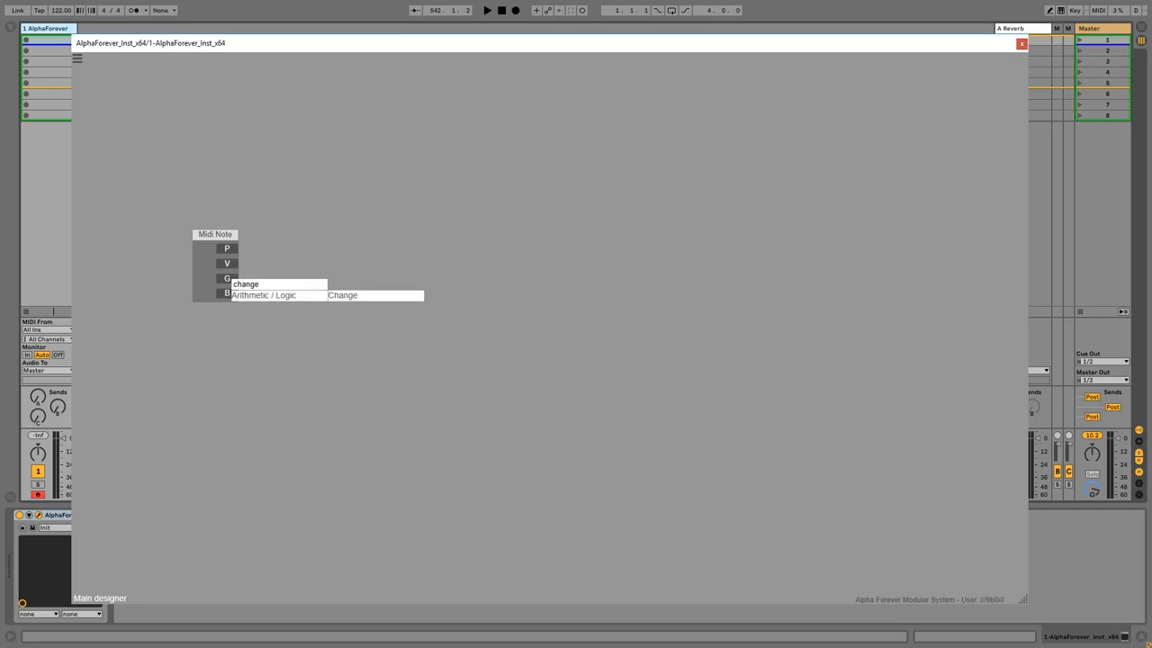
left_click(341, 296)
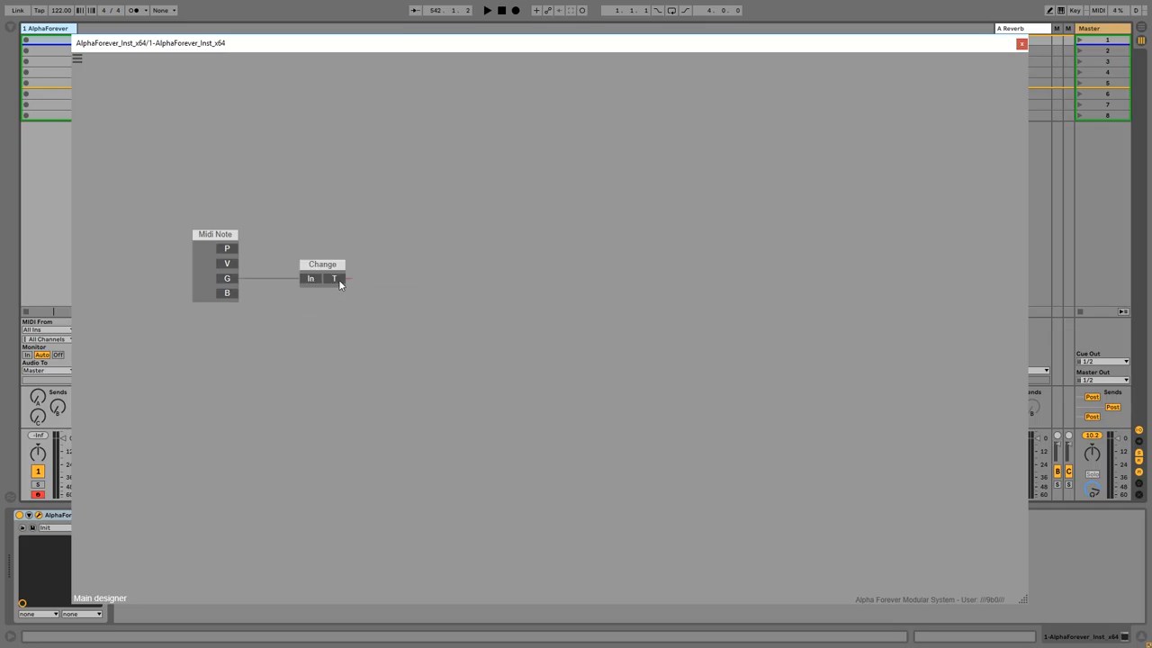
type("mu")
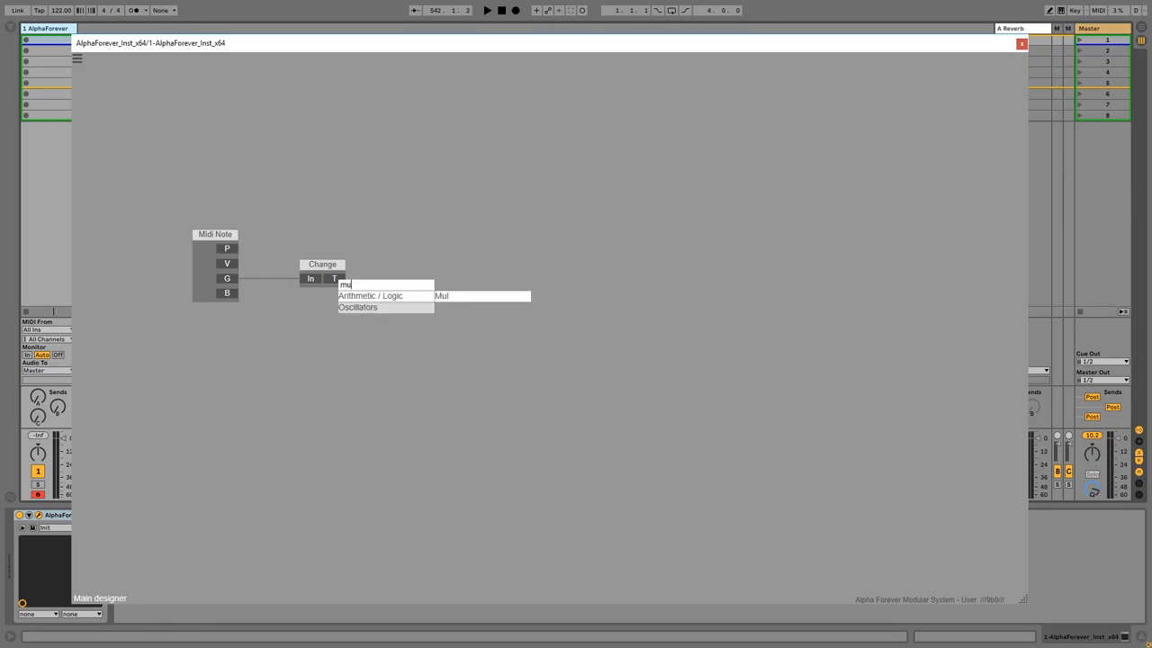
left_click(441, 295)
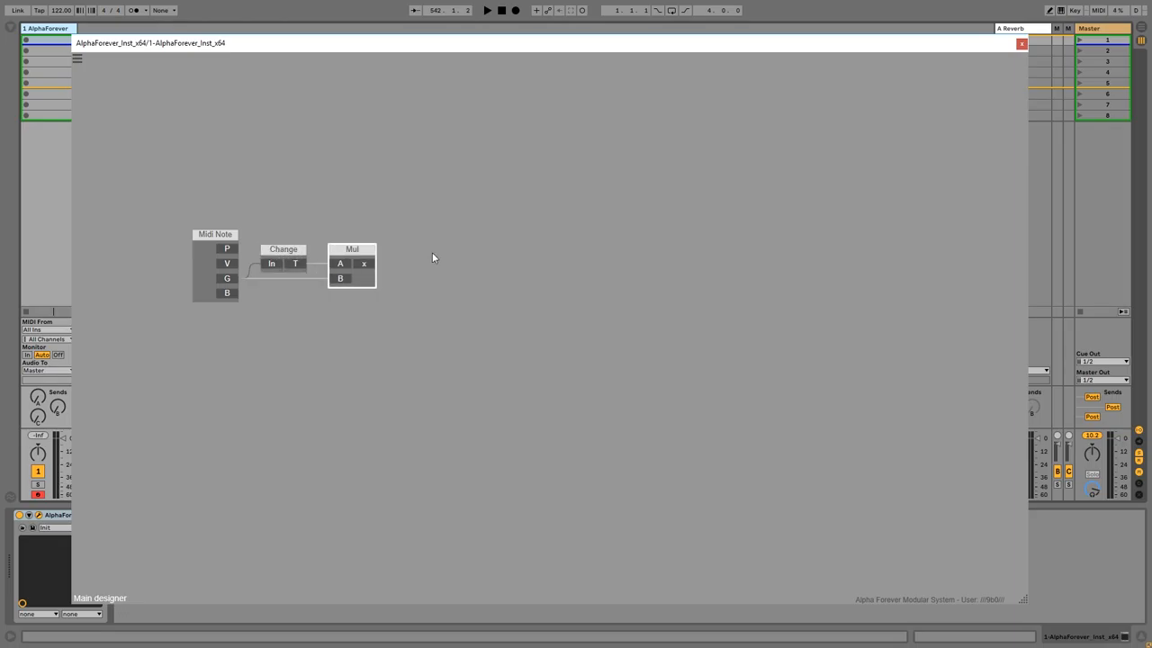
left_click(364, 263)
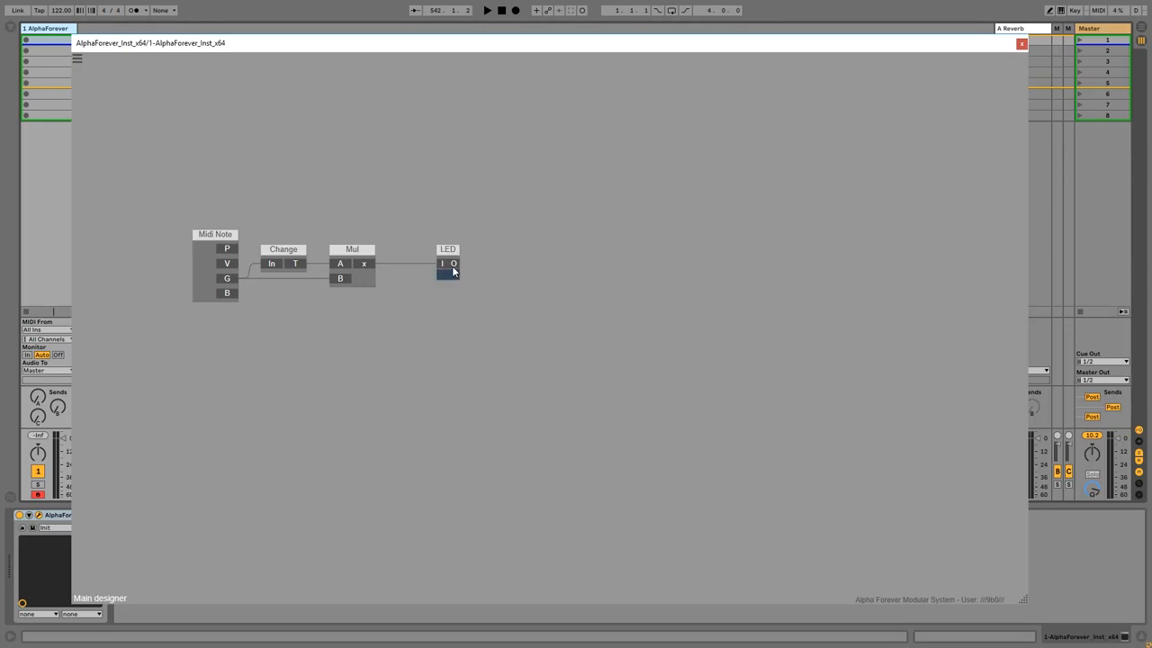
type("scop")
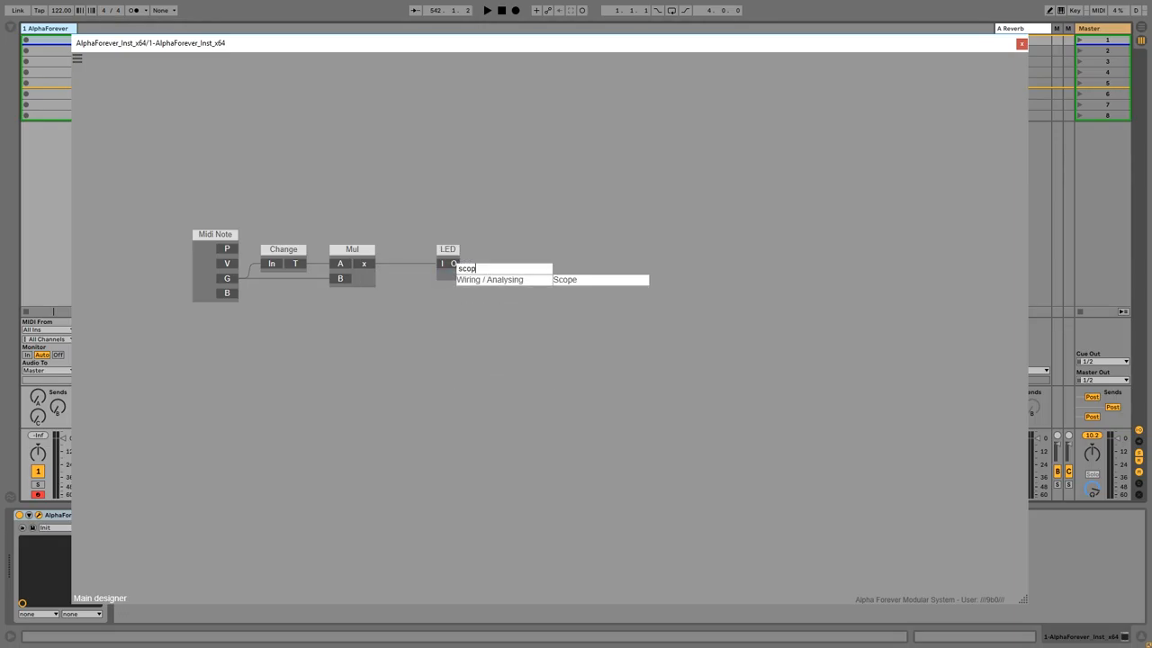
left_click(565, 279)
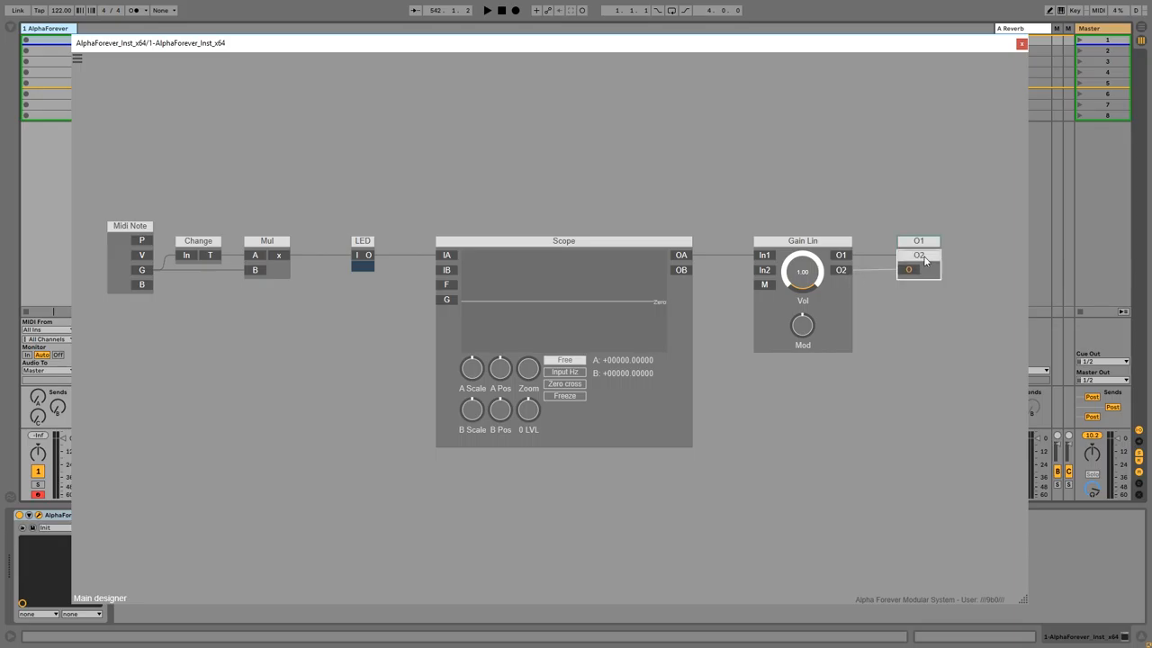
Wire Gain Lin's output into a second output module set to O2.
left_click_drag(918, 261, 993, 261)
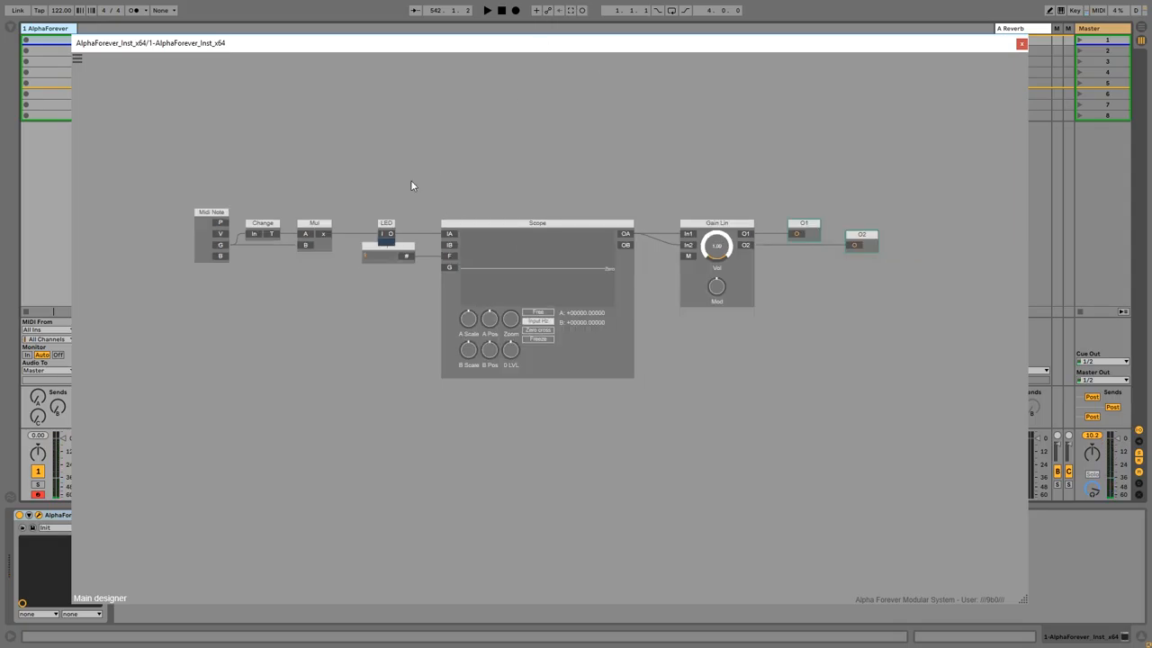
Delete the Scope and LFO test modules from the chain.
left_click(537, 223)
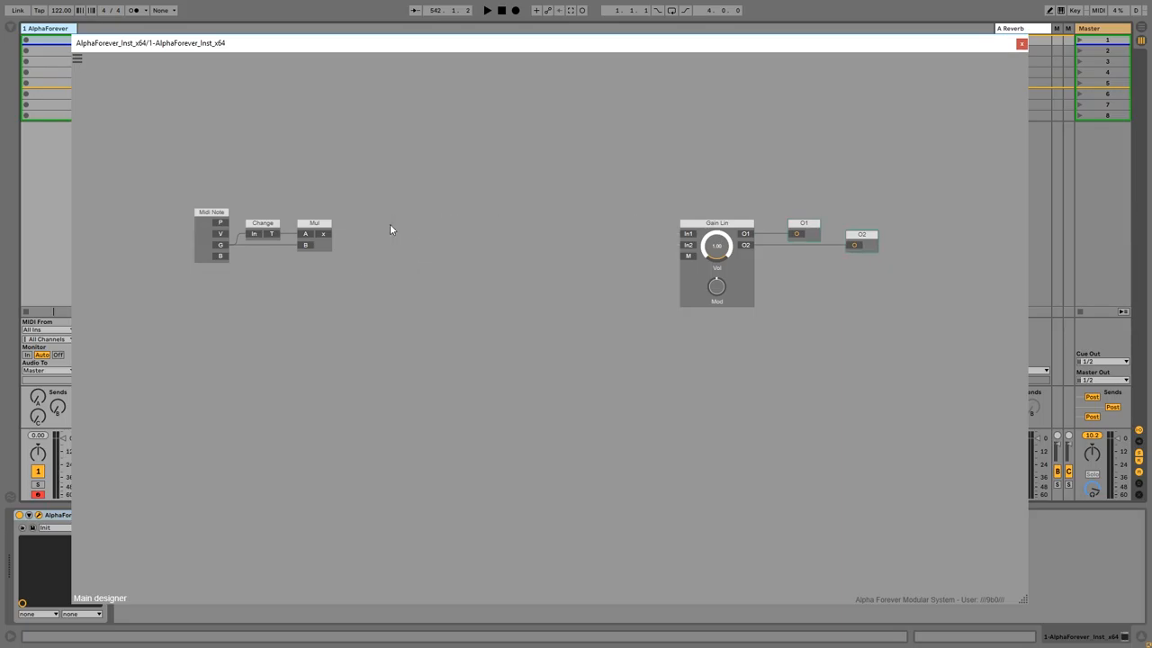
mouse_move(391, 259)
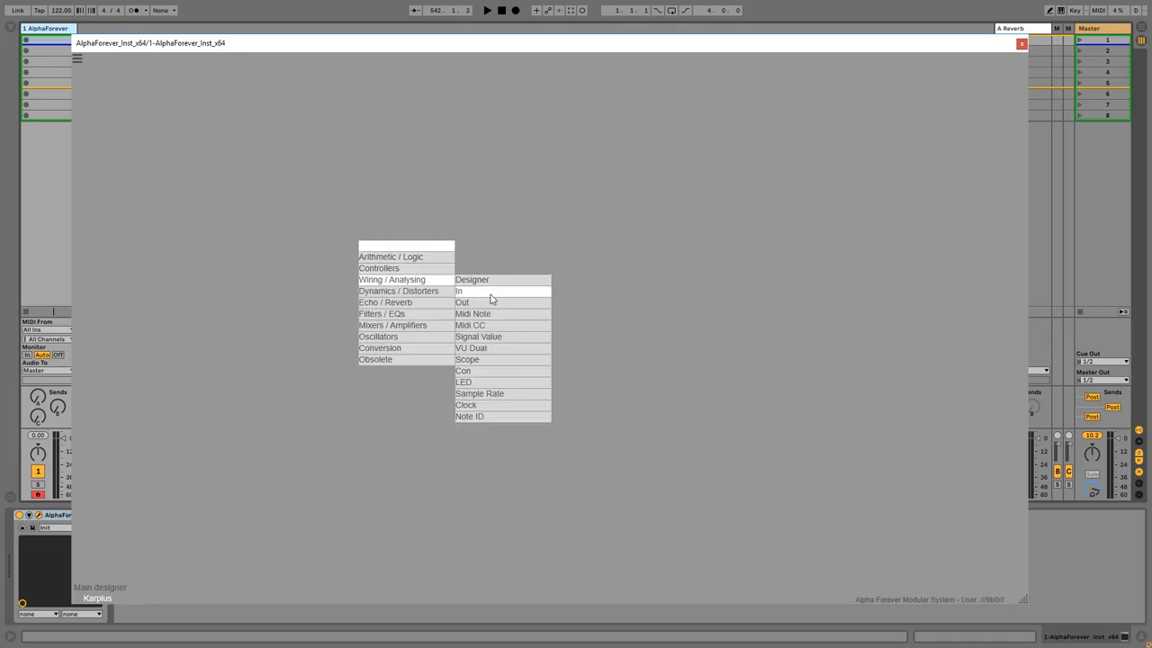
Add three In modules to the Karplus patch and name them Hit, P and Fb.
left_click(459, 291)
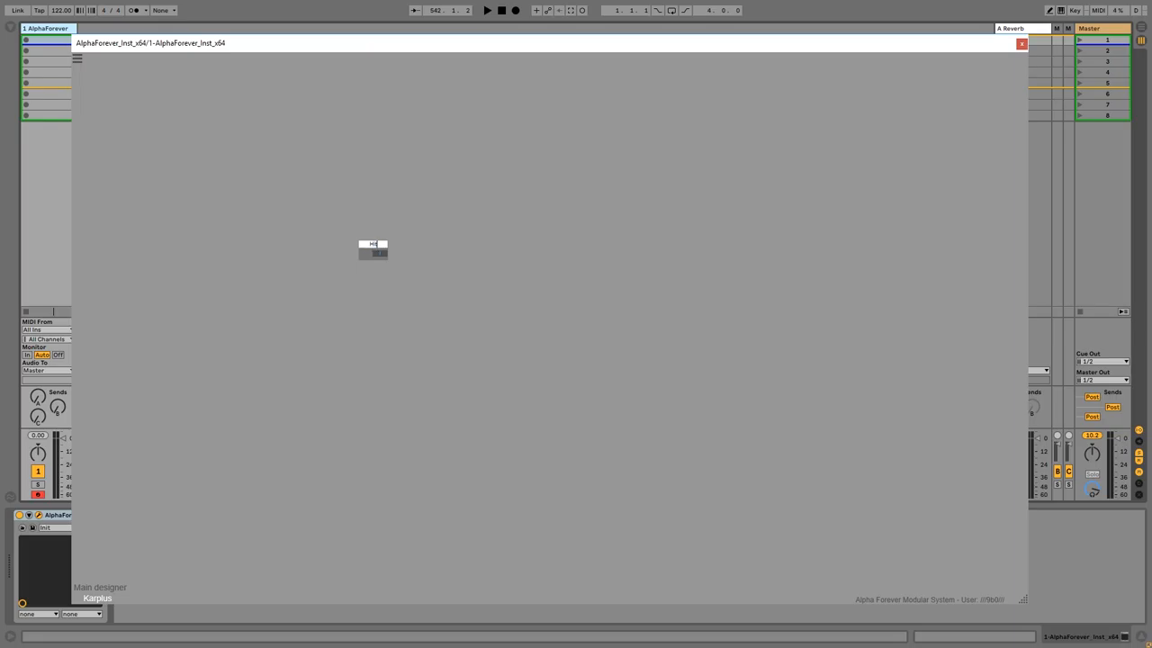
left_click_drag(372, 248, 288, 302)
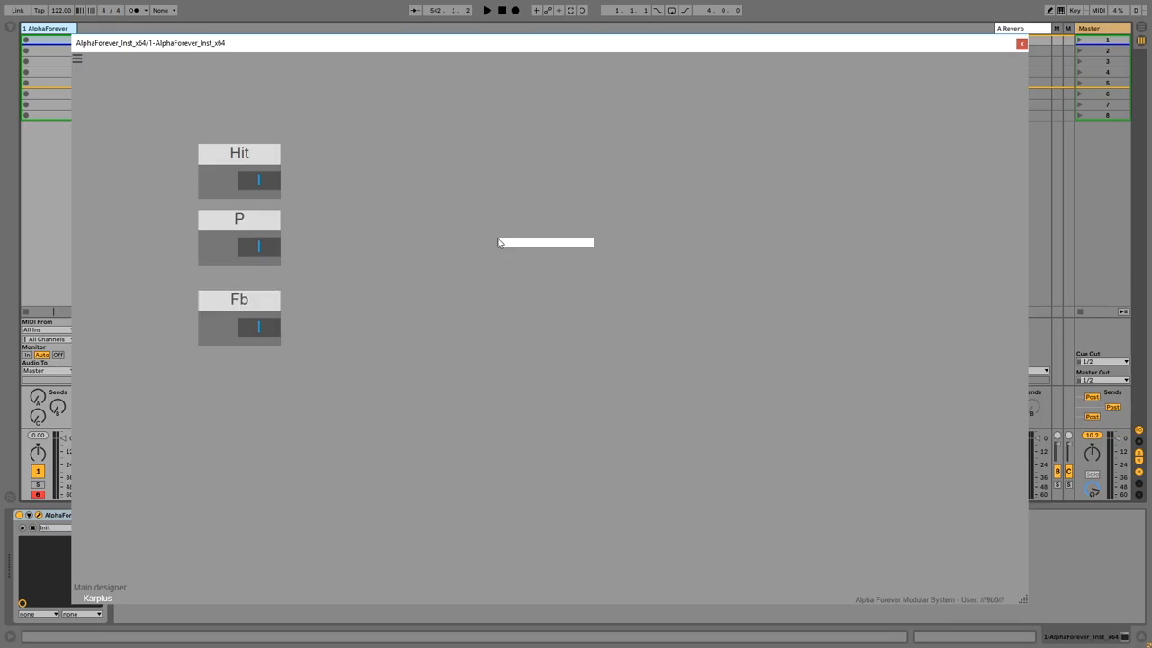
left_click(545, 241)
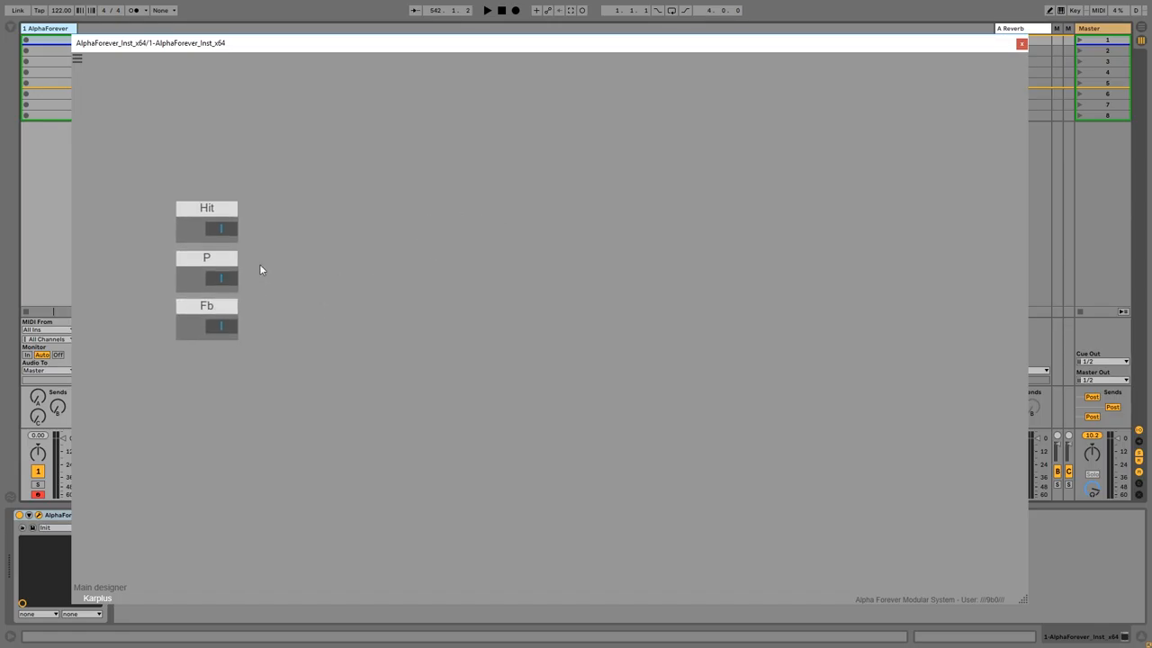
Add Delay, Pitch->Hz and Div modules, wiring the Div output into the Delay time D.
left_click(220, 277)
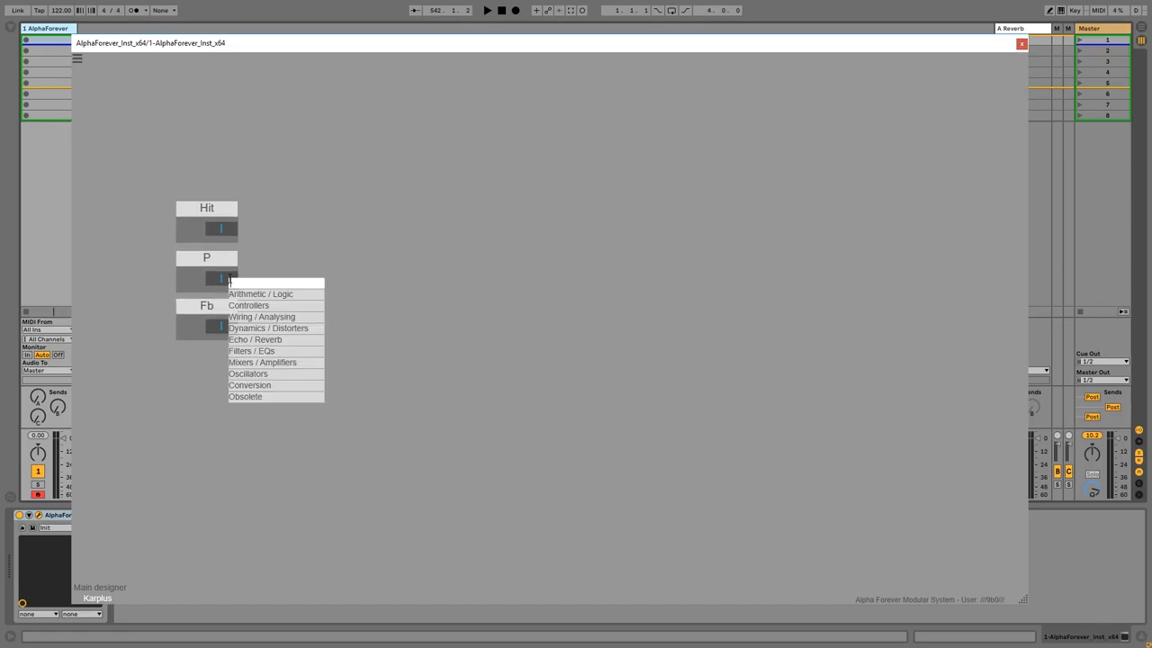
type("delay")
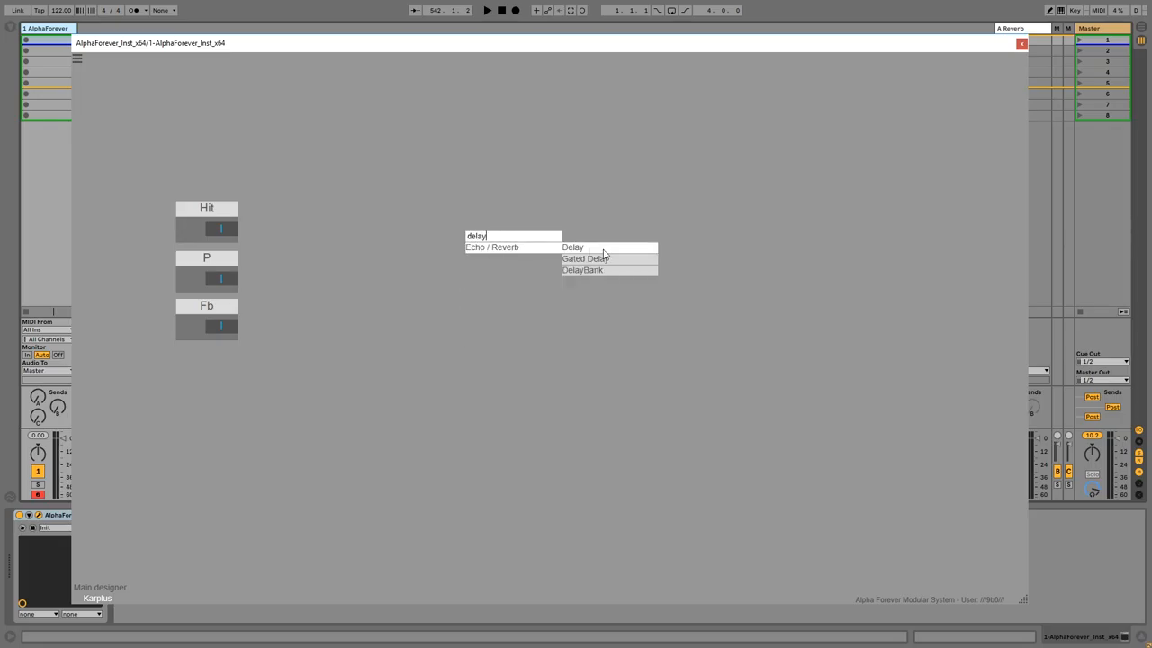
left_click(572, 247)
type("hz")
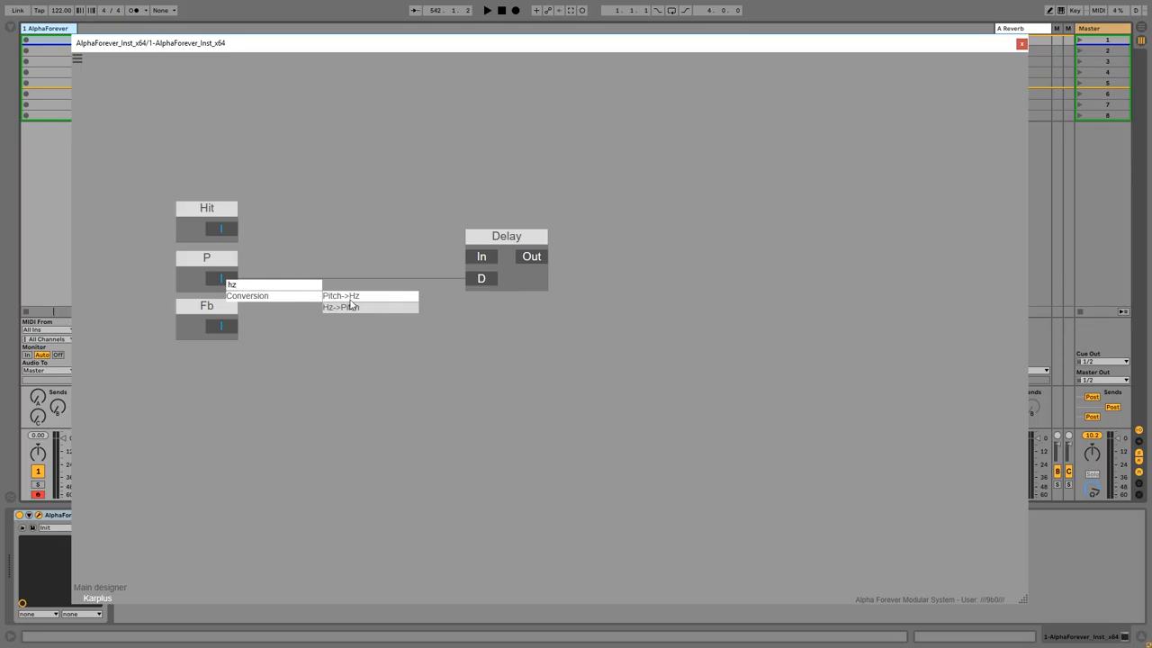
left_click(341, 295)
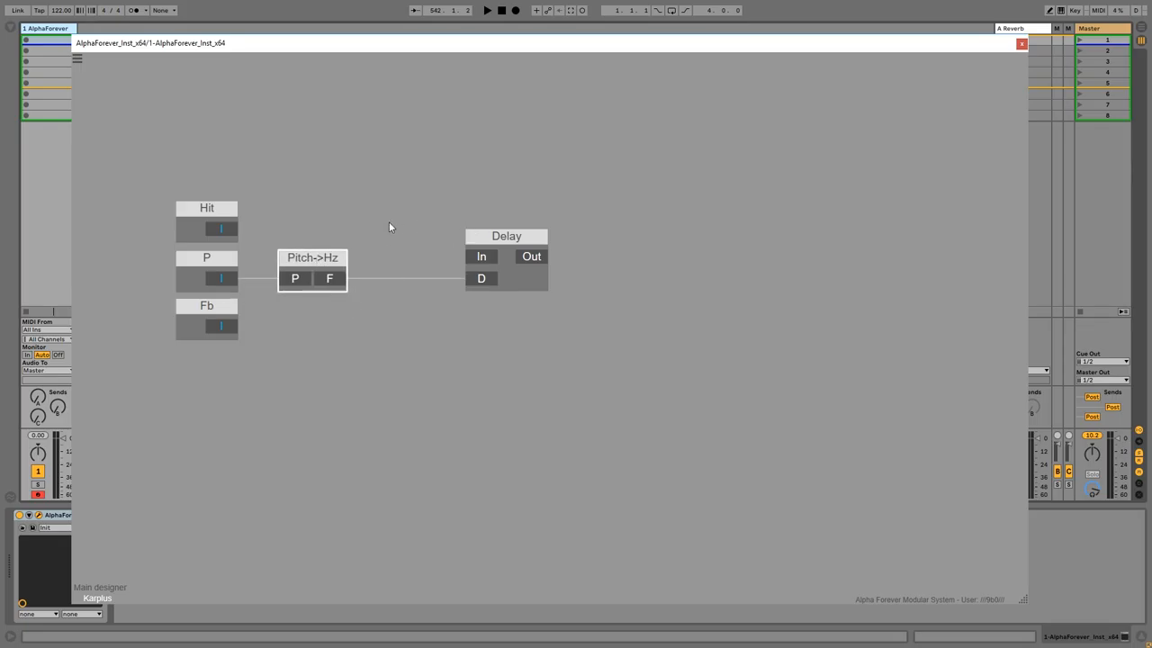
left_click_drag(505, 236, 637, 236)
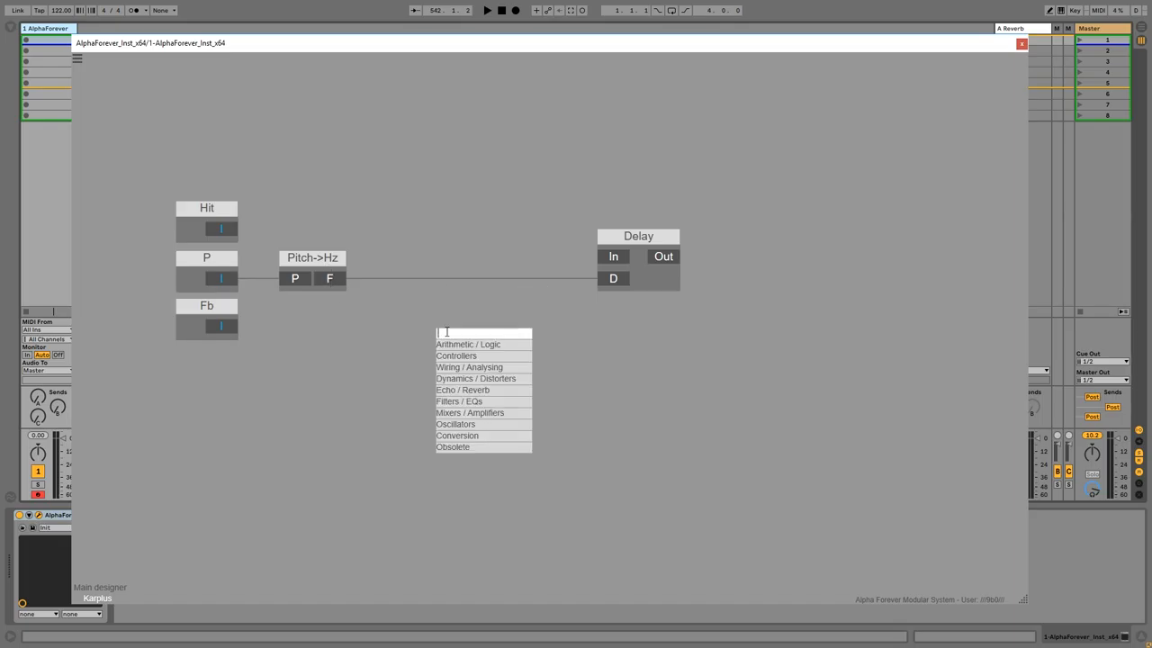
type("d")
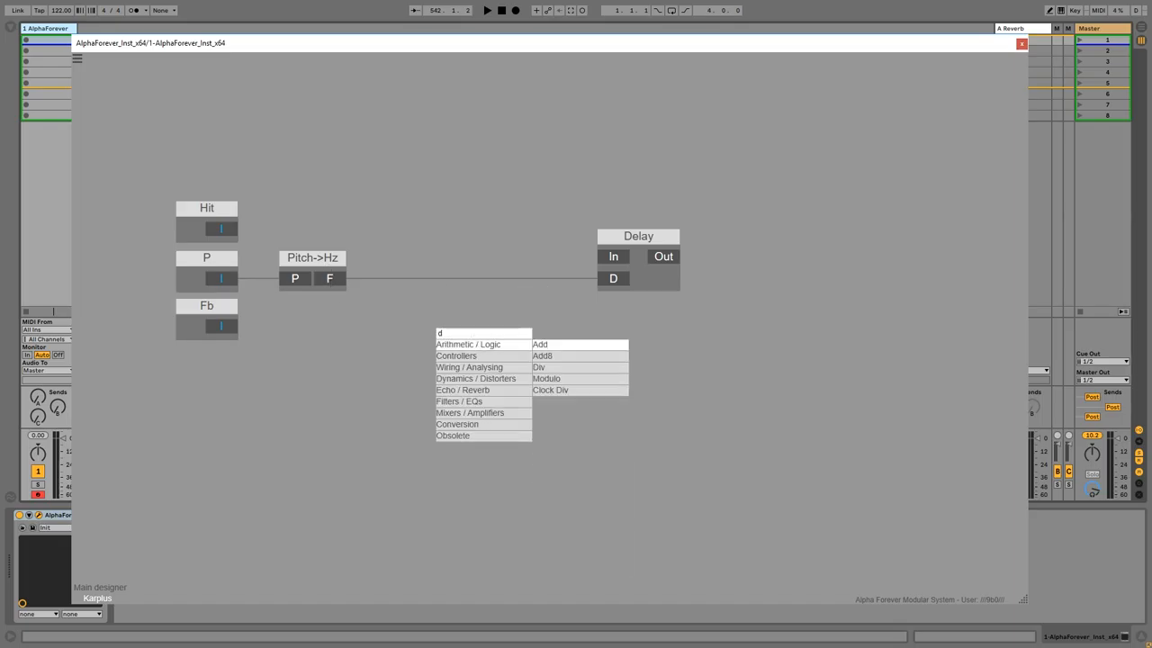
left_click(540, 367)
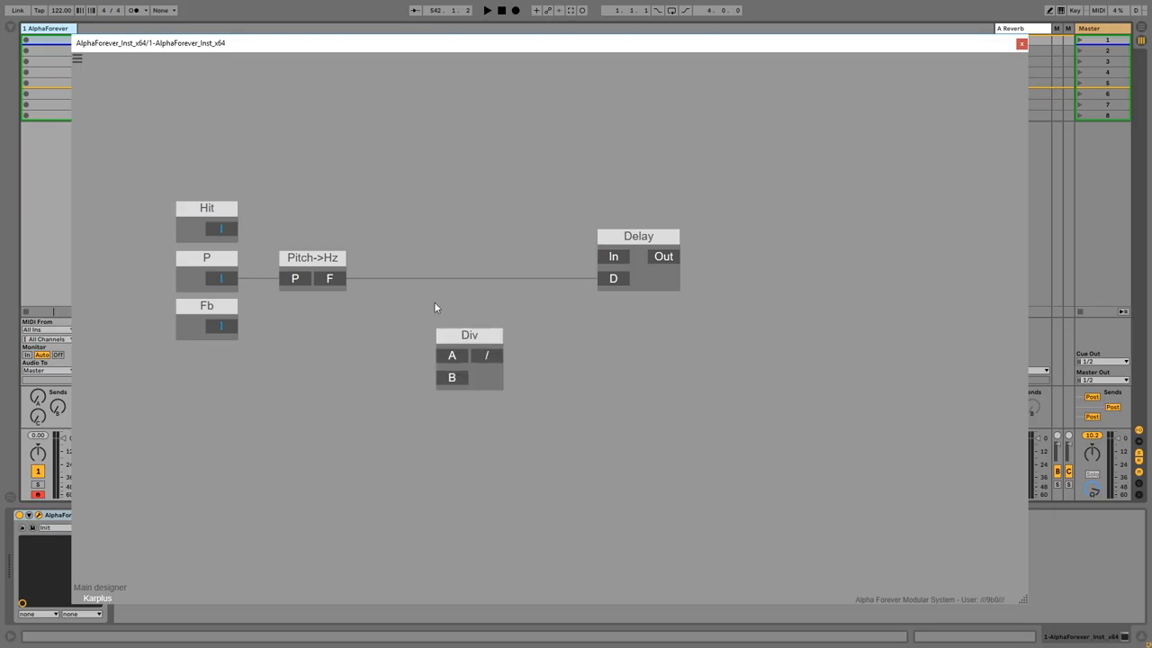
left_click_drag(468, 334, 468, 236)
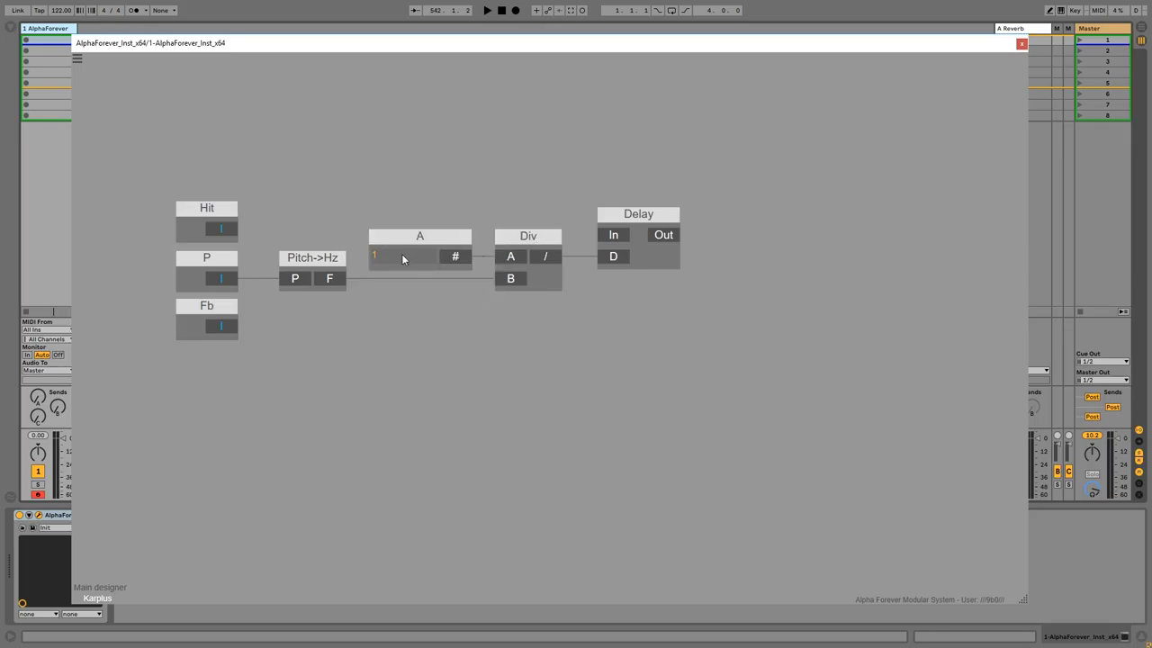
Set the constant A to 1000 and line the modules up left-to-right into the Delay.
left_click_drag(637, 212, 709, 213)
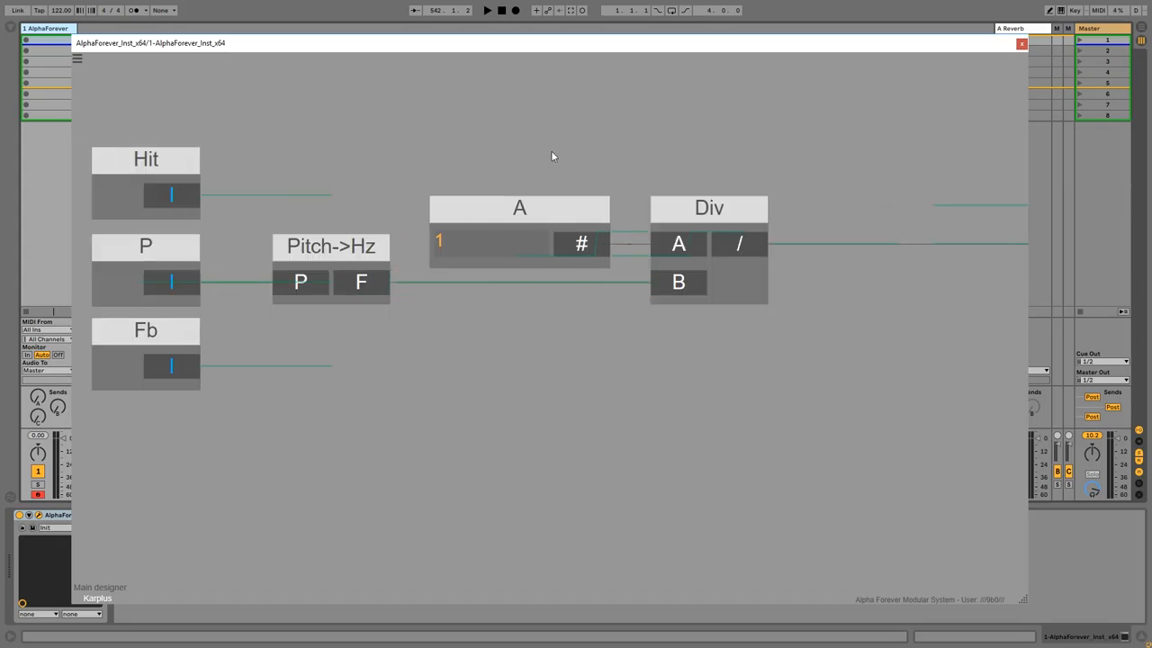
type("1000")
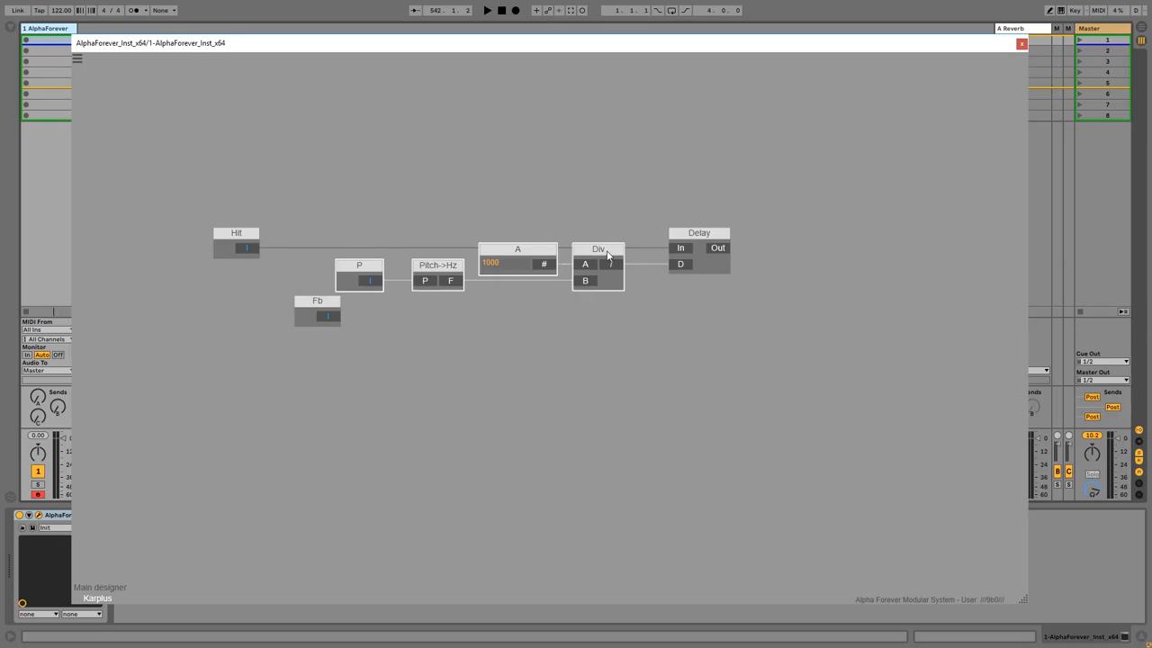
Add an Add module after Hit, then a Con module from Wiring / Analysing between Mul and Karplus P.
left_click_drag(317, 316, 639, 327)
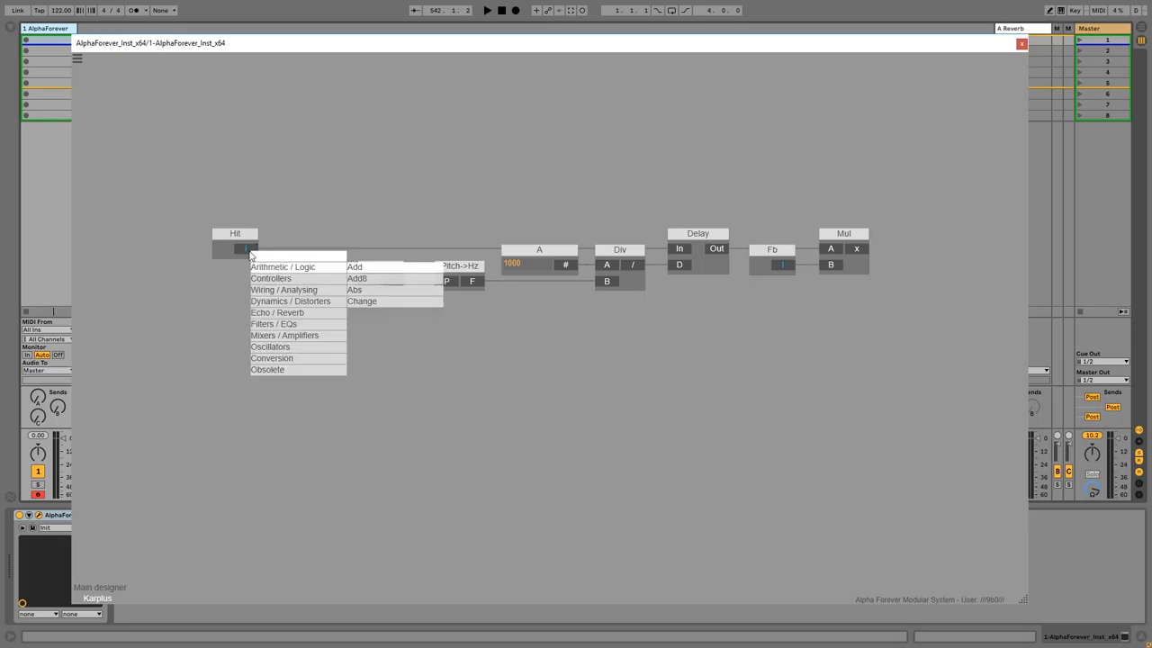
left_click(355, 266)
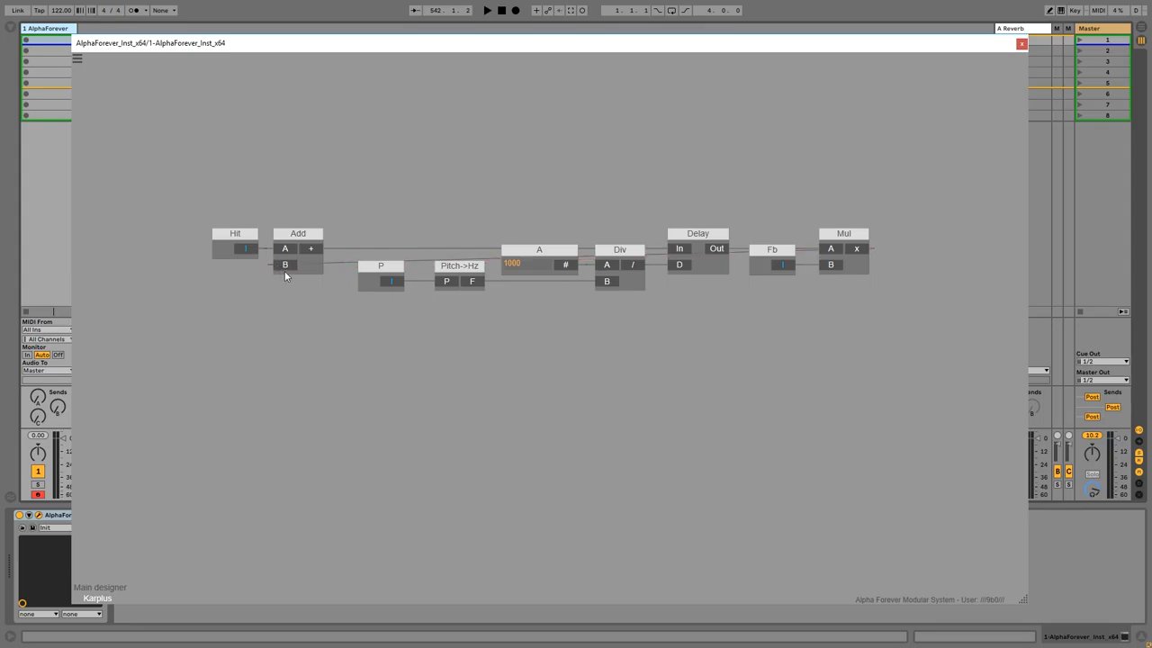
right_click(285, 265)
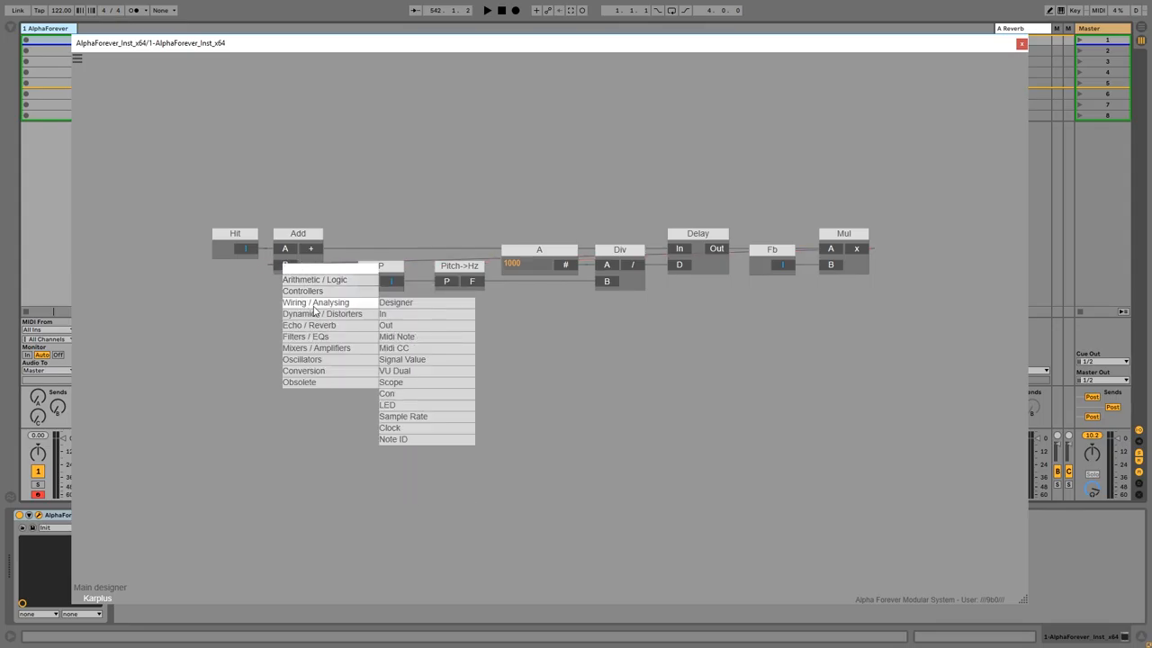
mouse_move(403, 393)
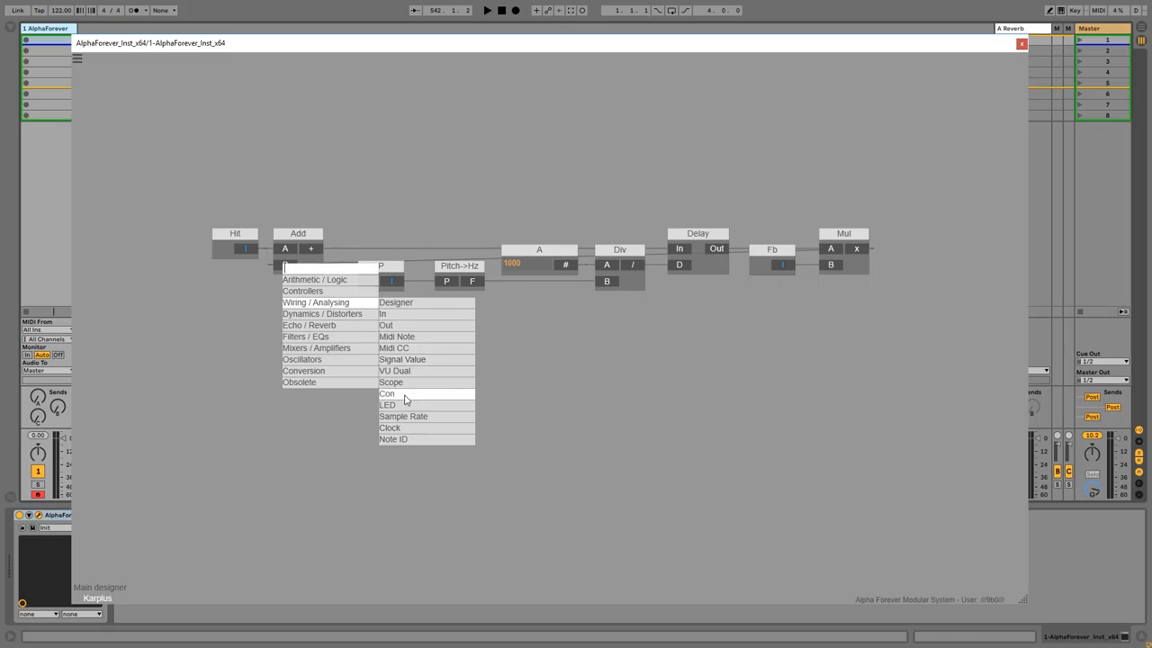
left_click(385, 392)
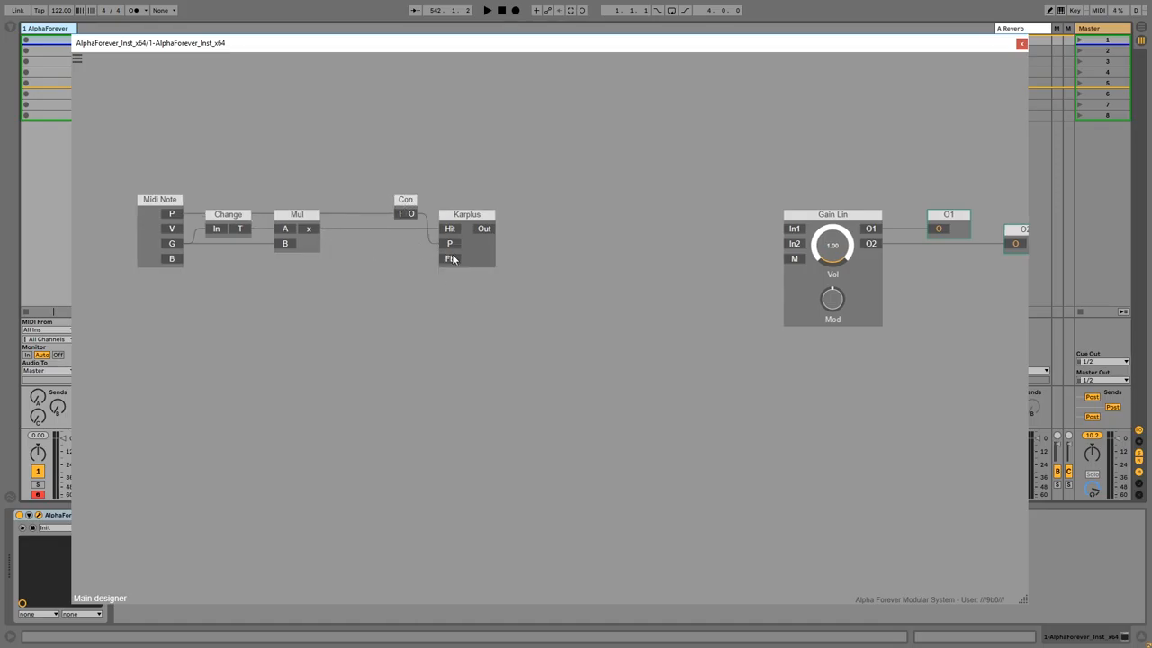
Add an Fb knob and a Scope on Karplus Out, shifting the note input modules left for room.
left_click(450, 259)
type("sc")
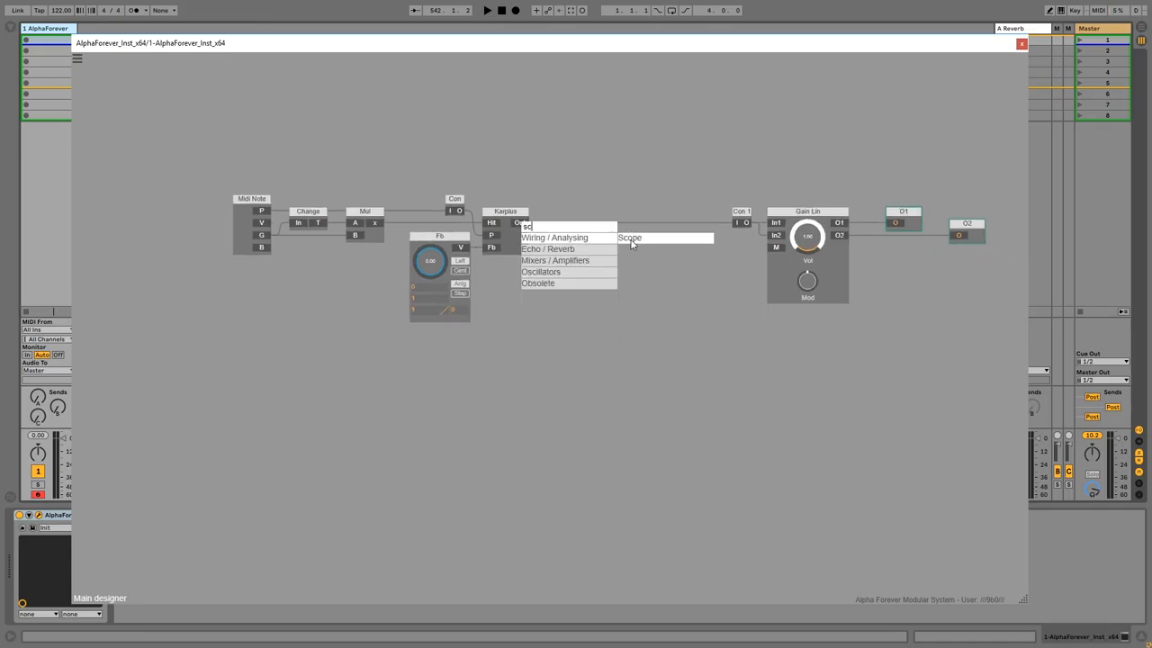
left_click(630, 238)
type(".9")
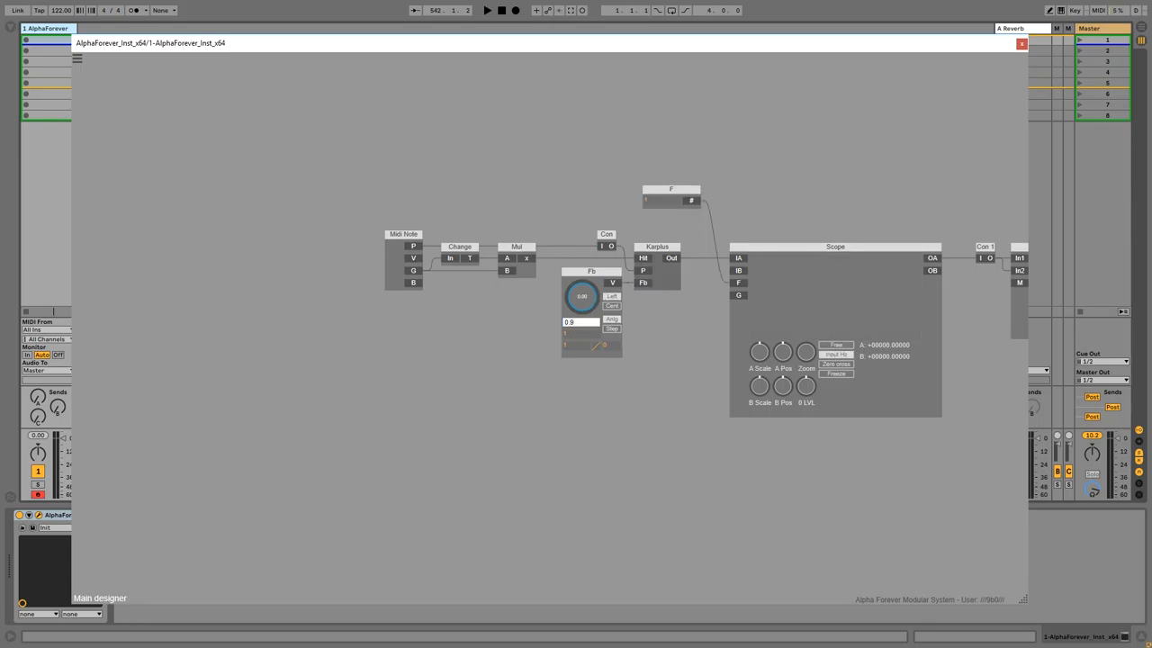
left_click_drag(579, 302, 585, 279)
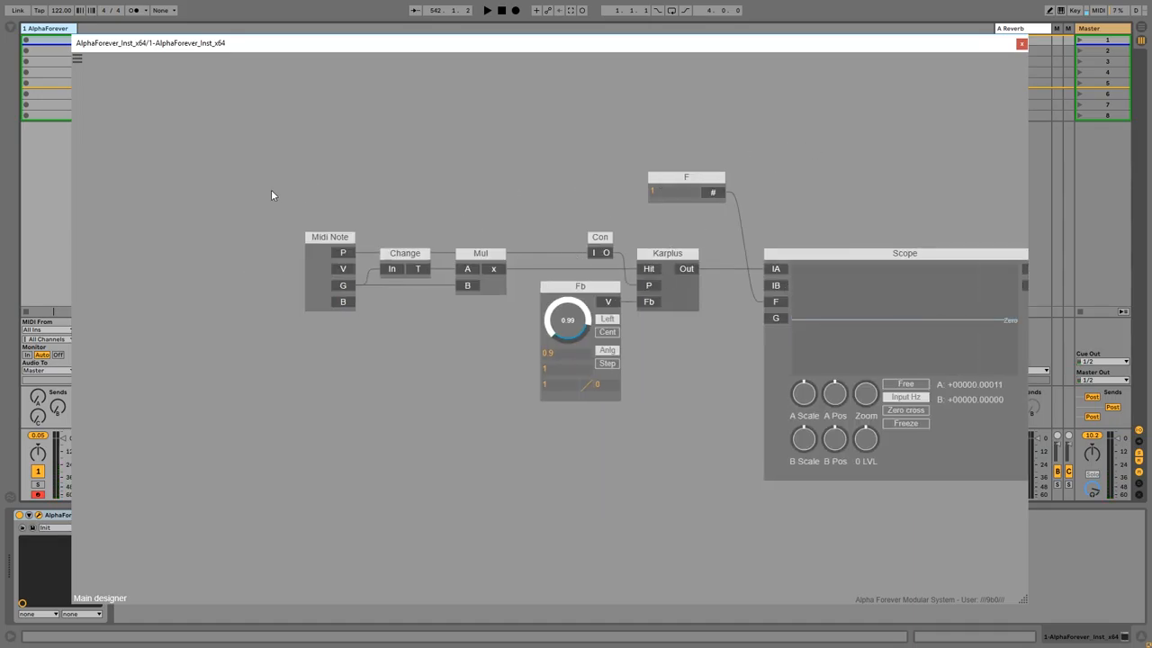
left_click_drag(330, 238, 151, 237)
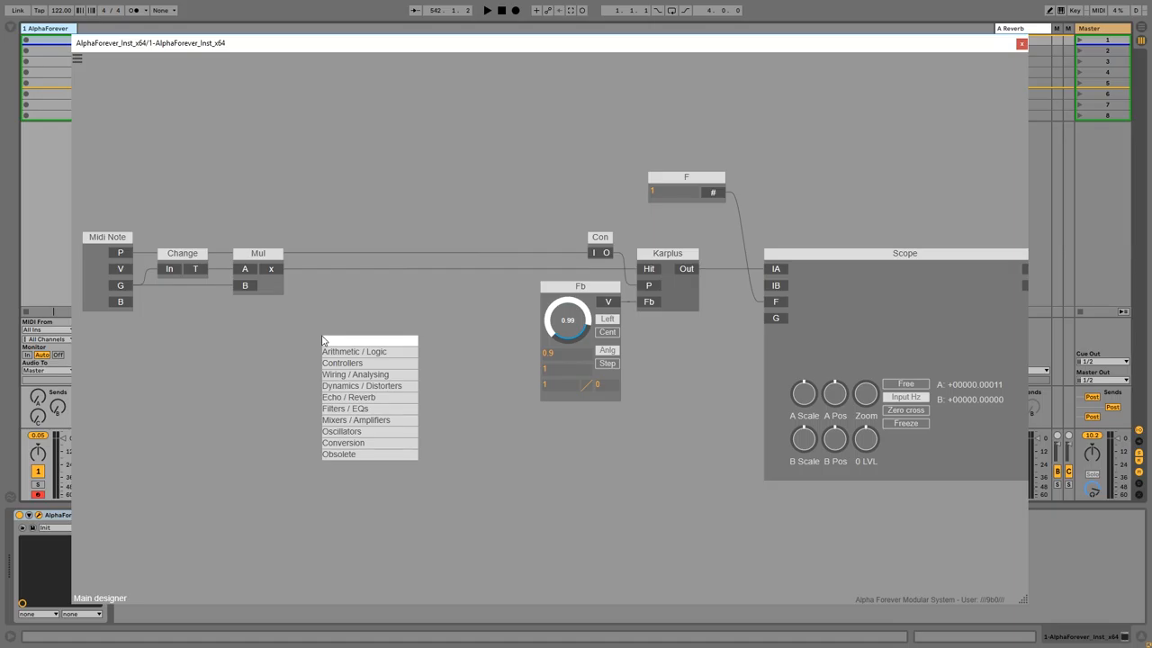
Create a Designer sub-patch and add a Filter 2P followed by a Div module.
type("des")
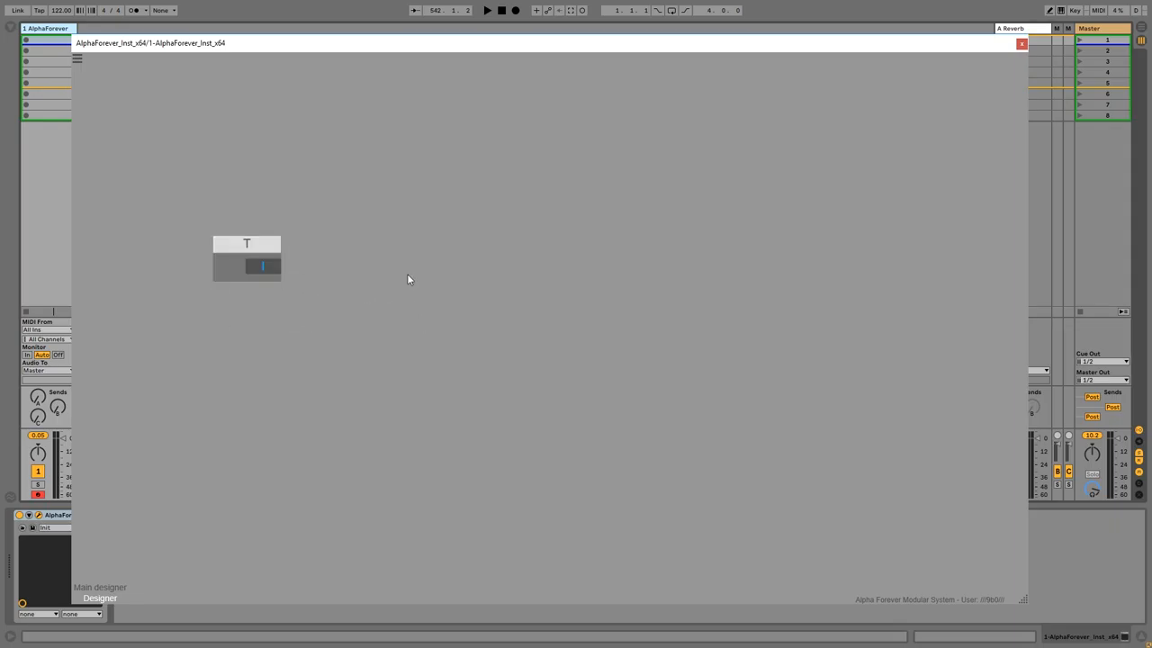
type("filter")
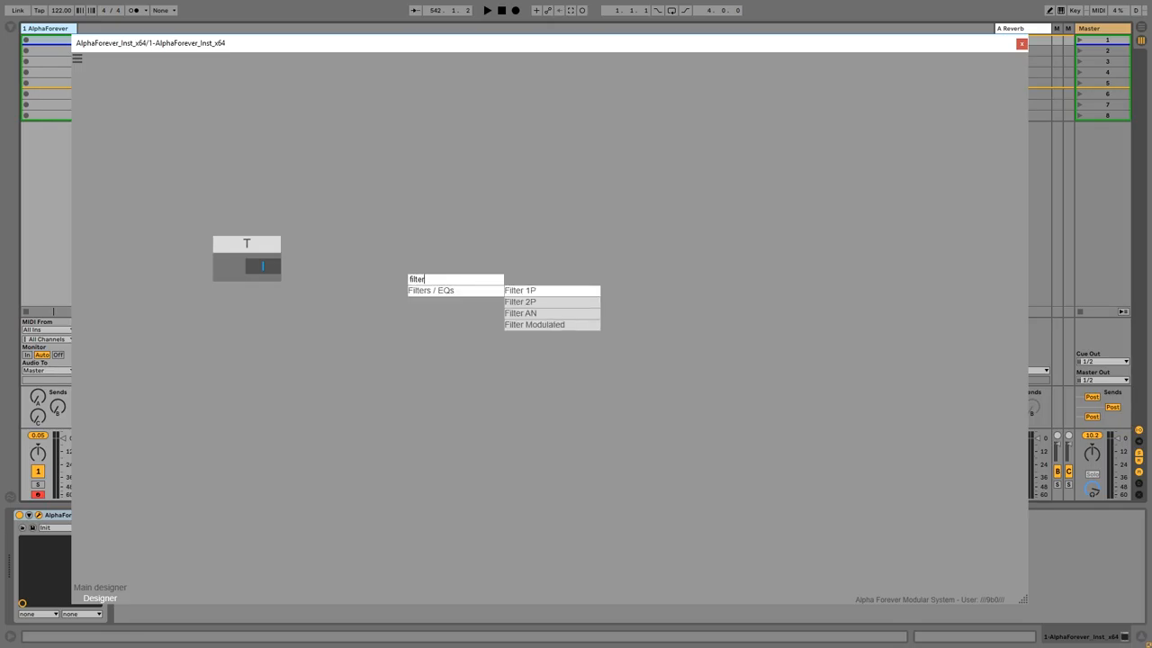
left_click(520, 302)
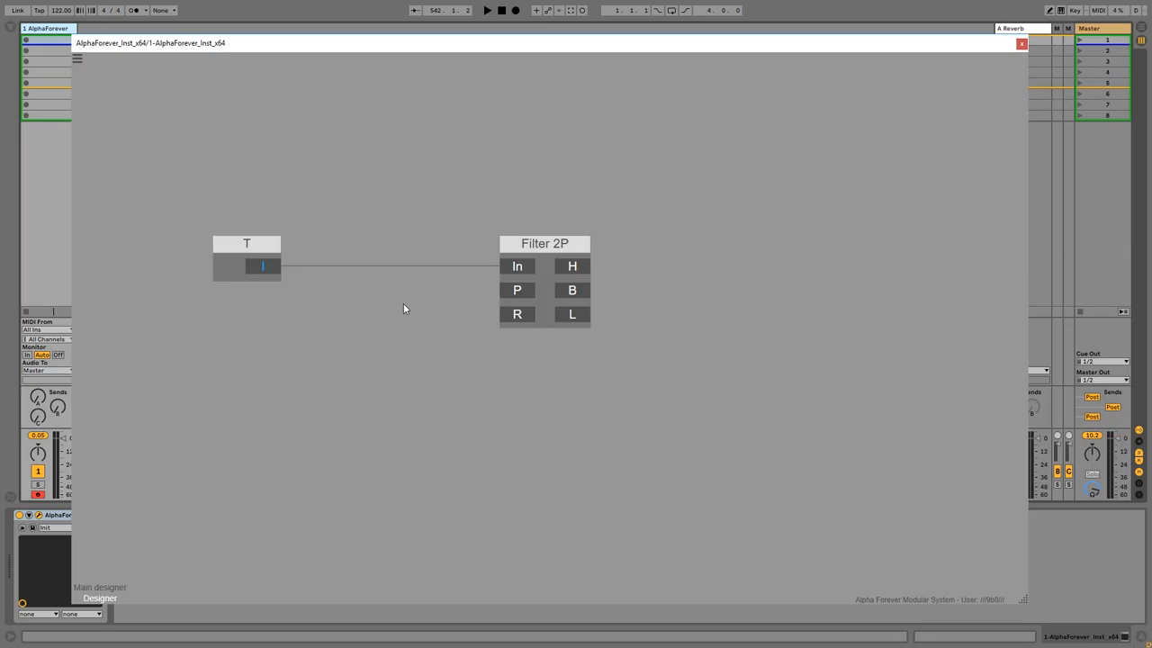
mouse_move(576, 299)
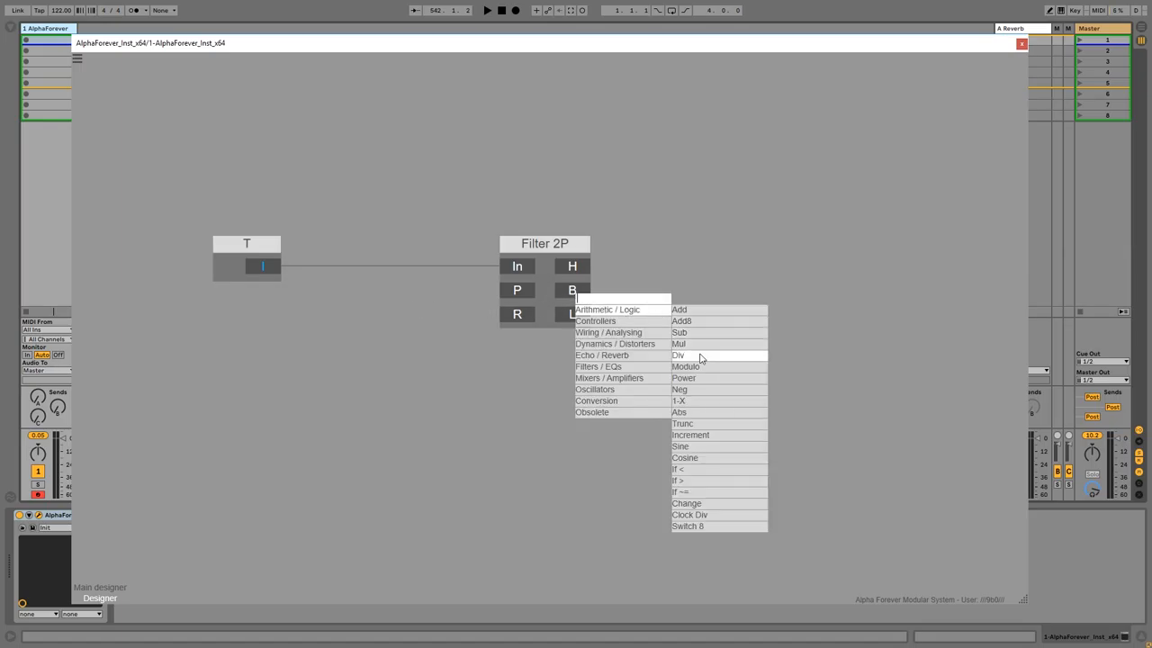
left_click(677, 354)
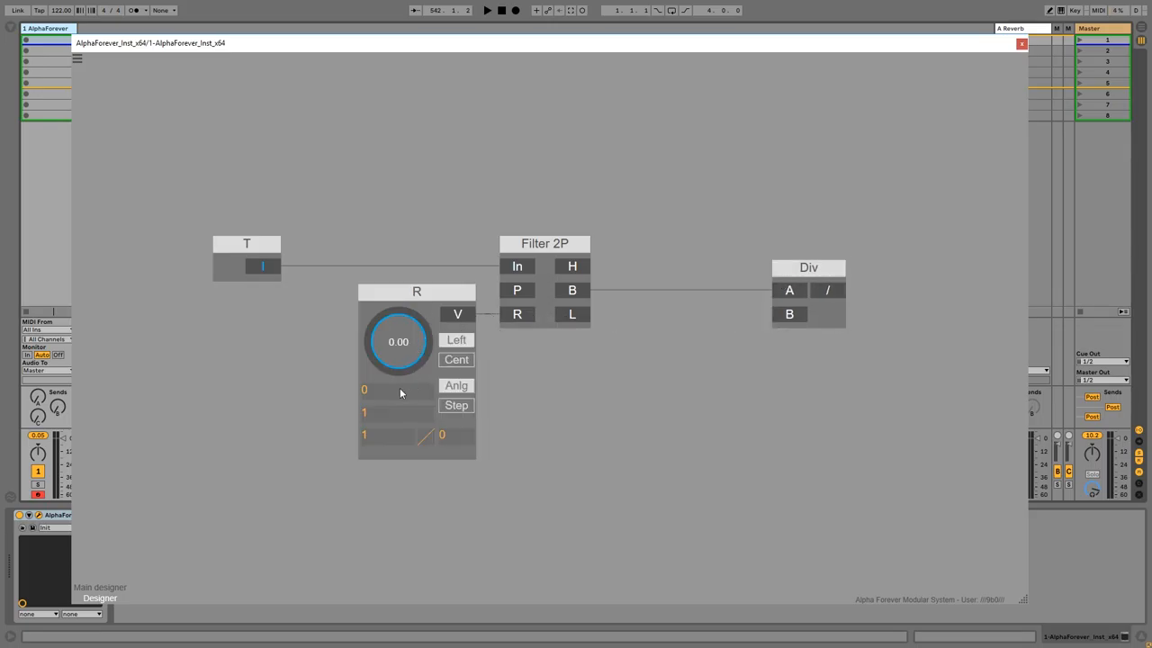
Set the P value to 0.001, turn up the R knob and name the output module Out.
type("0.001")
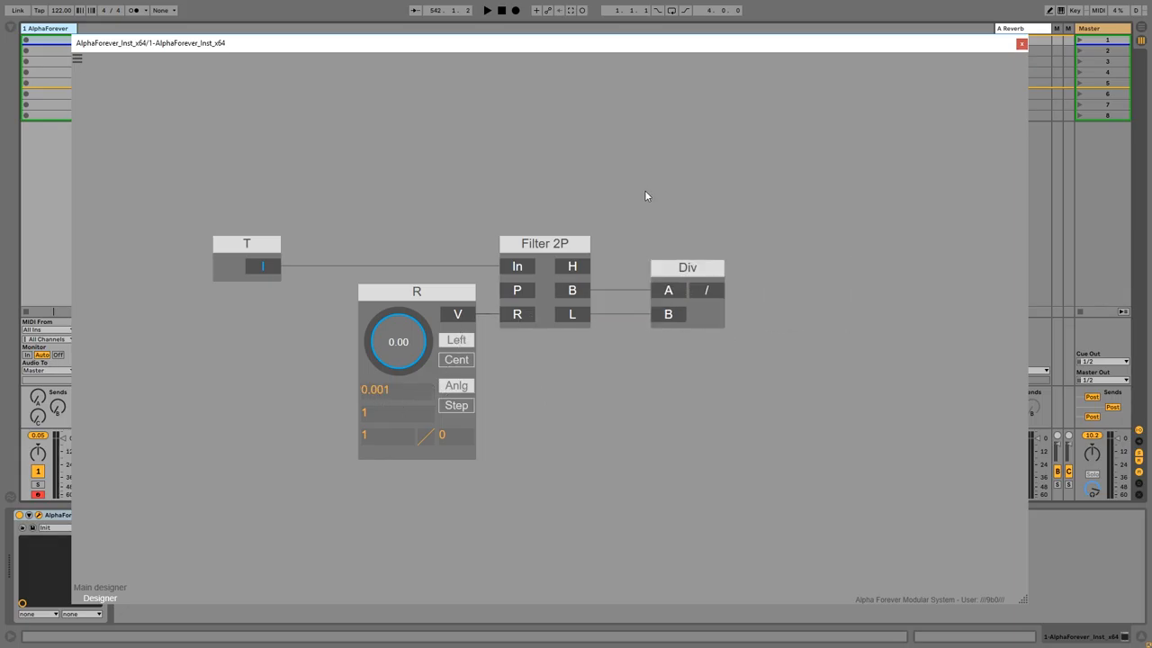
left_click_drag(398, 342, 398, 305)
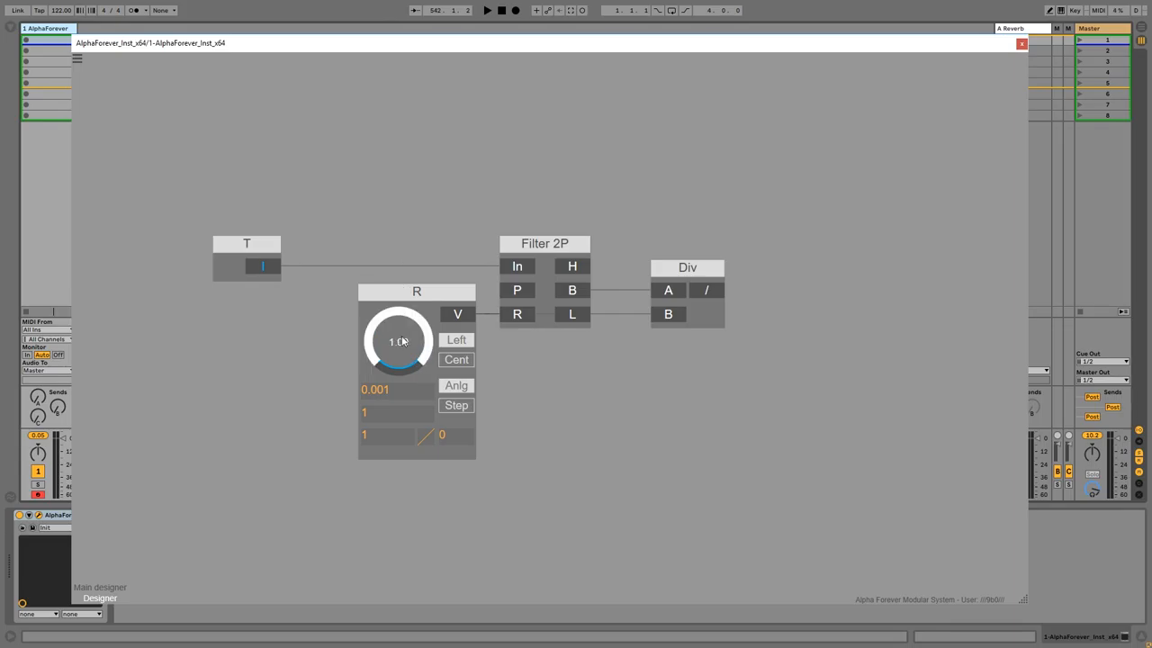
left_click_drag(398, 340, 371, 360)
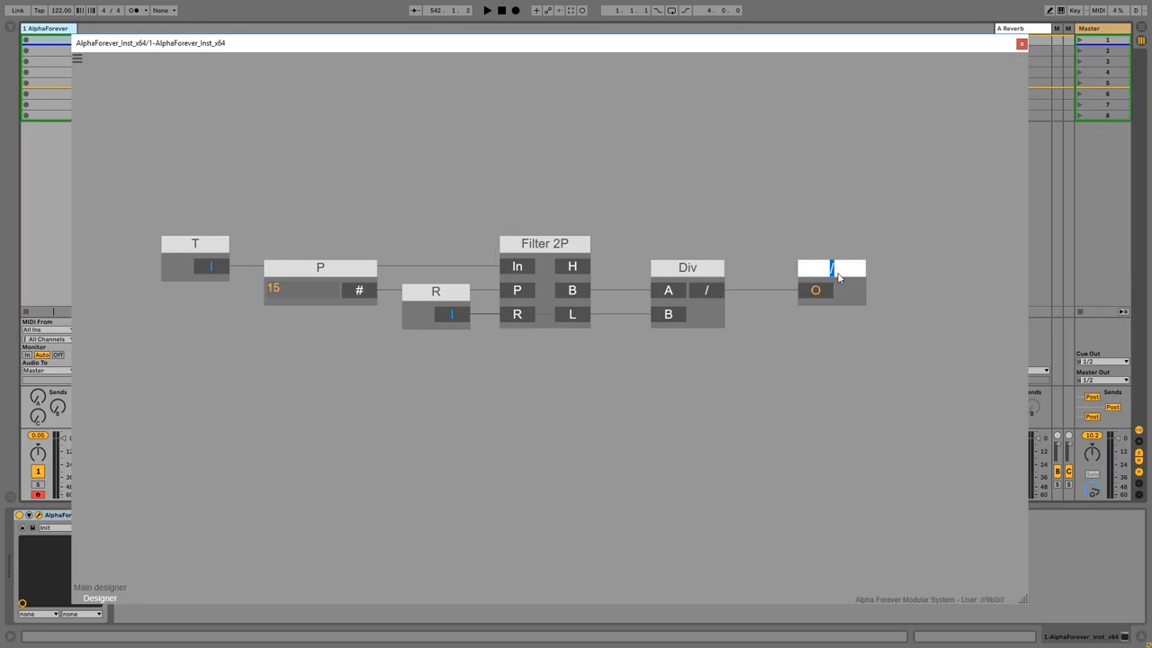
type("Out")
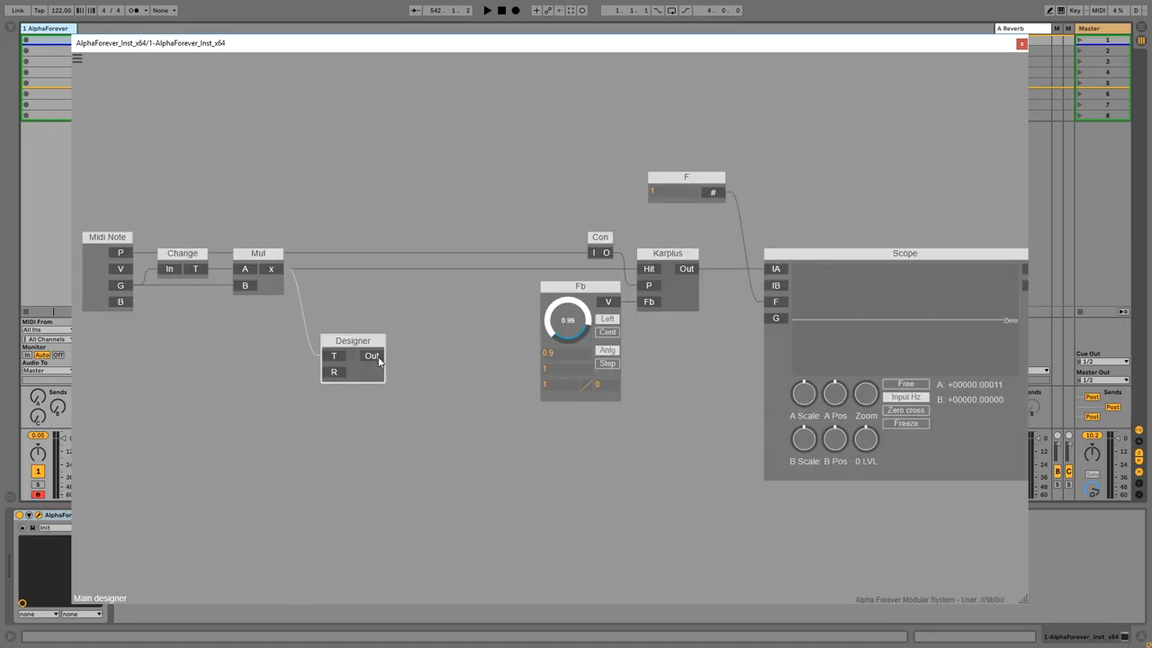
Wire Hit's Out to Karplus Hit, the gate to T, the R knob in, and add a Mul after Div.
left_click_drag(371, 356, 609, 302)
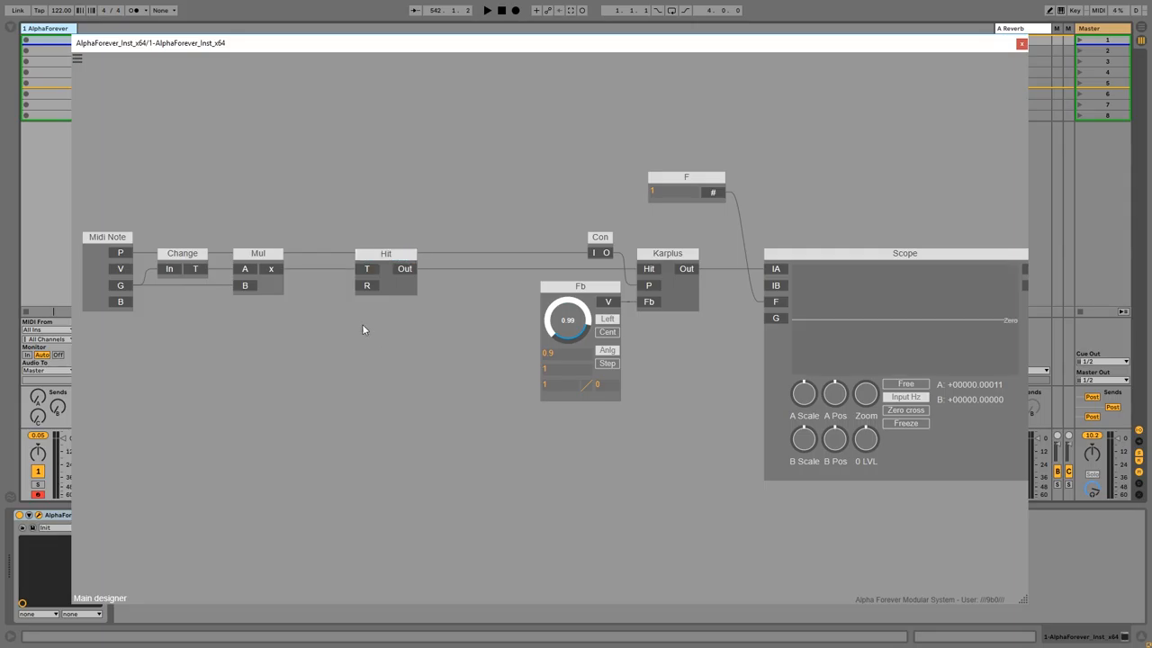
left_click_drag(385, 252, 472, 252)
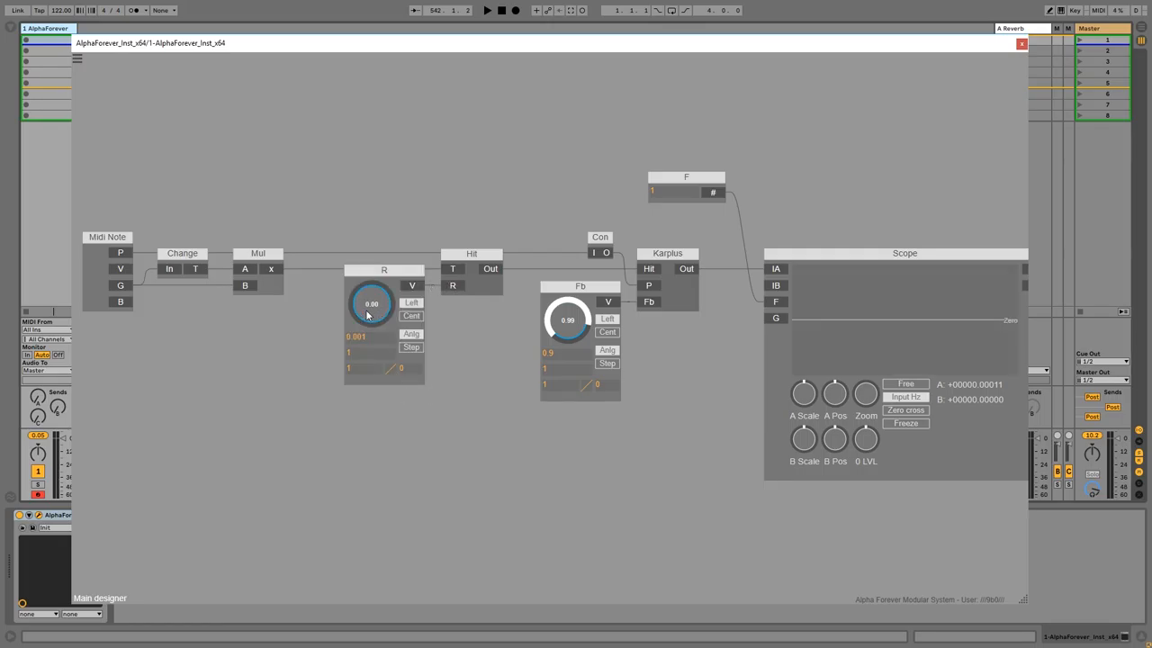
left_click_drag(371, 302, 378, 302)
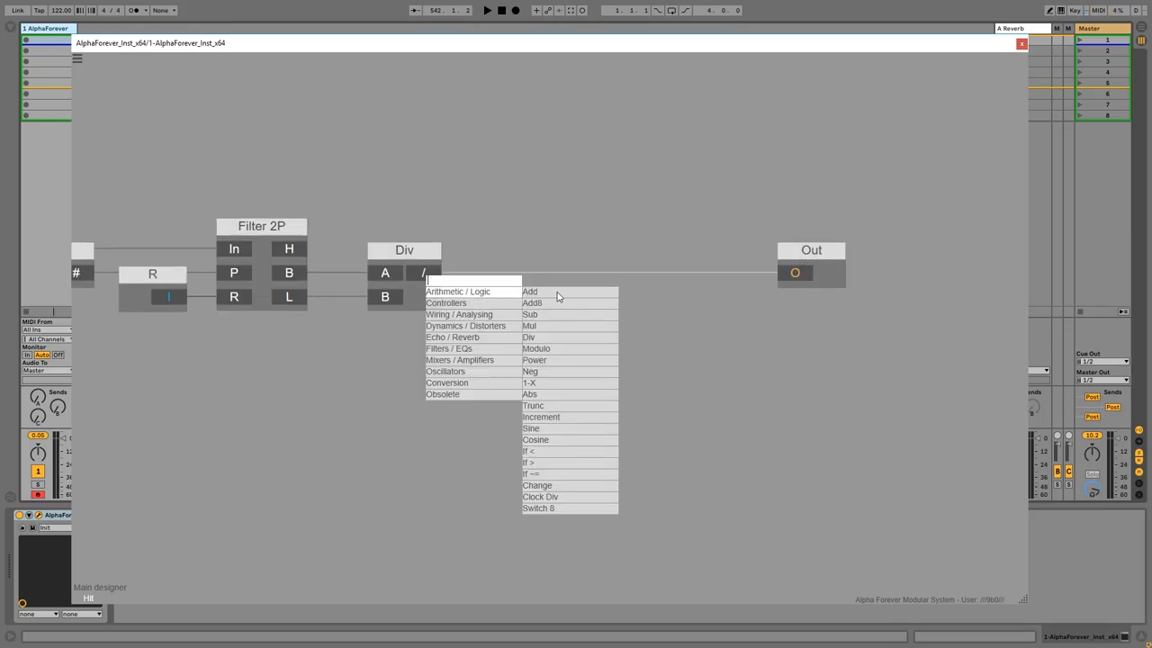
left_click(529, 324)
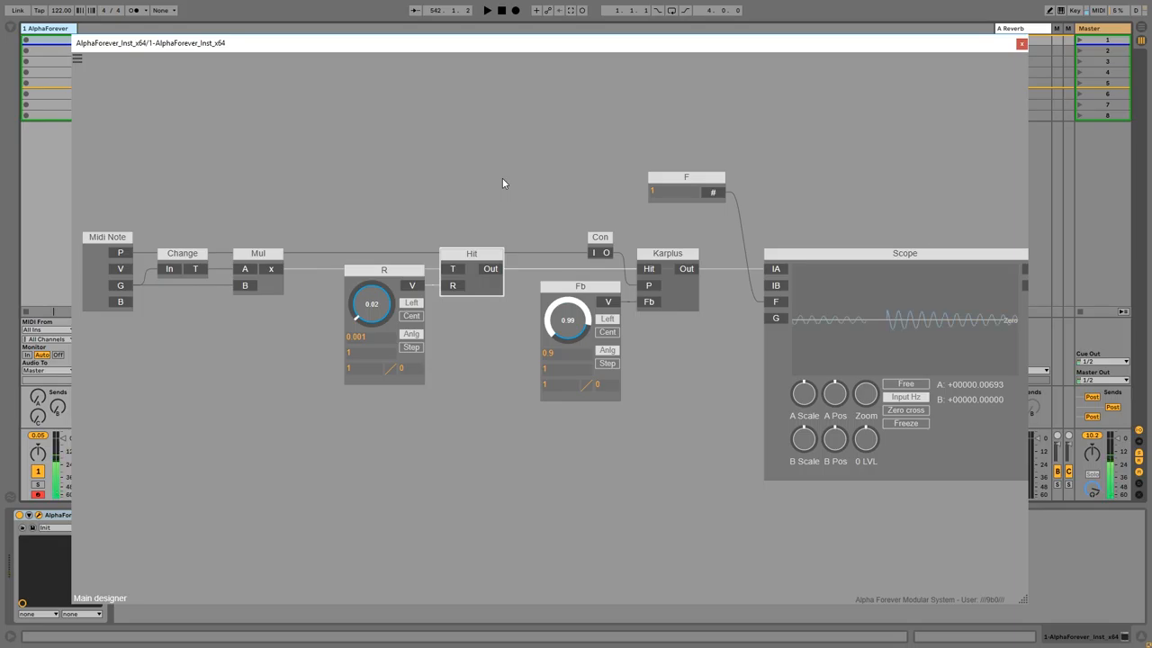
Sweep the R knob up and down while watching the string output on the scope.
left_click_drag(371, 302, 378, 279)
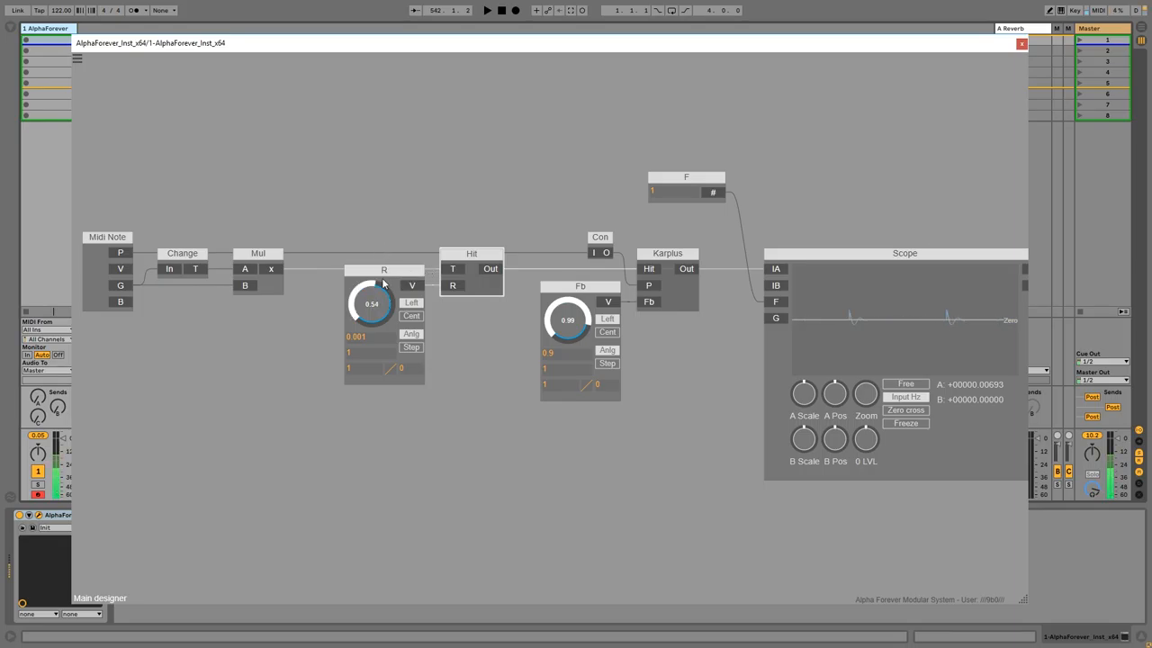
left_click_drag(369, 303, 385, 321)
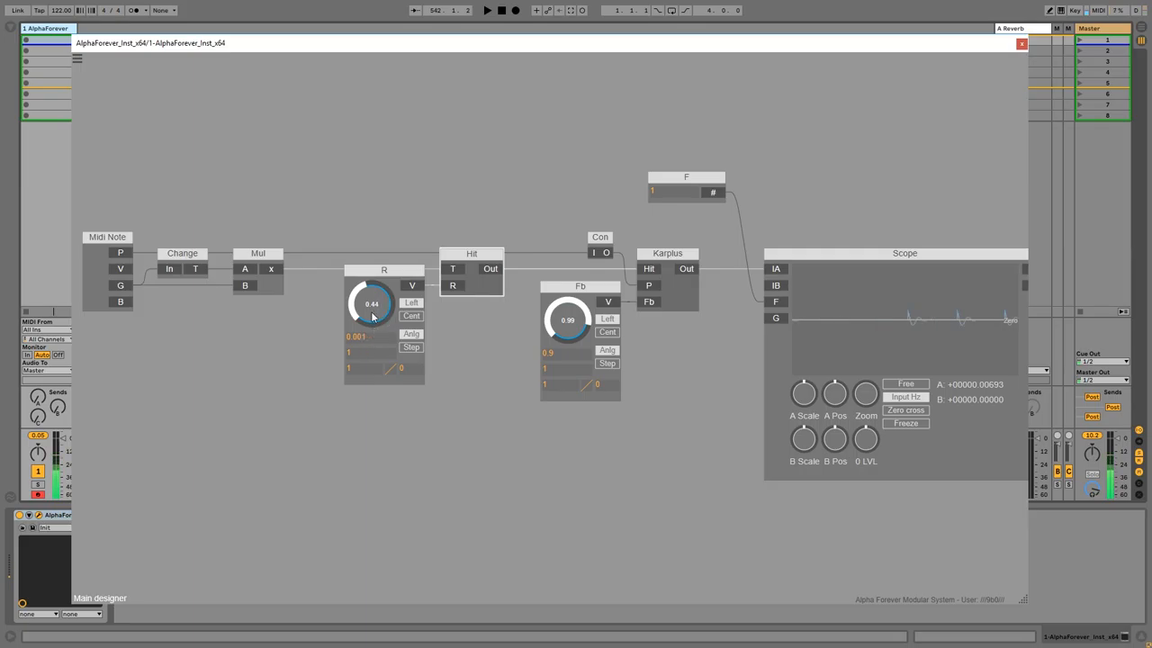
left_click_drag(371, 315, 387, 291)
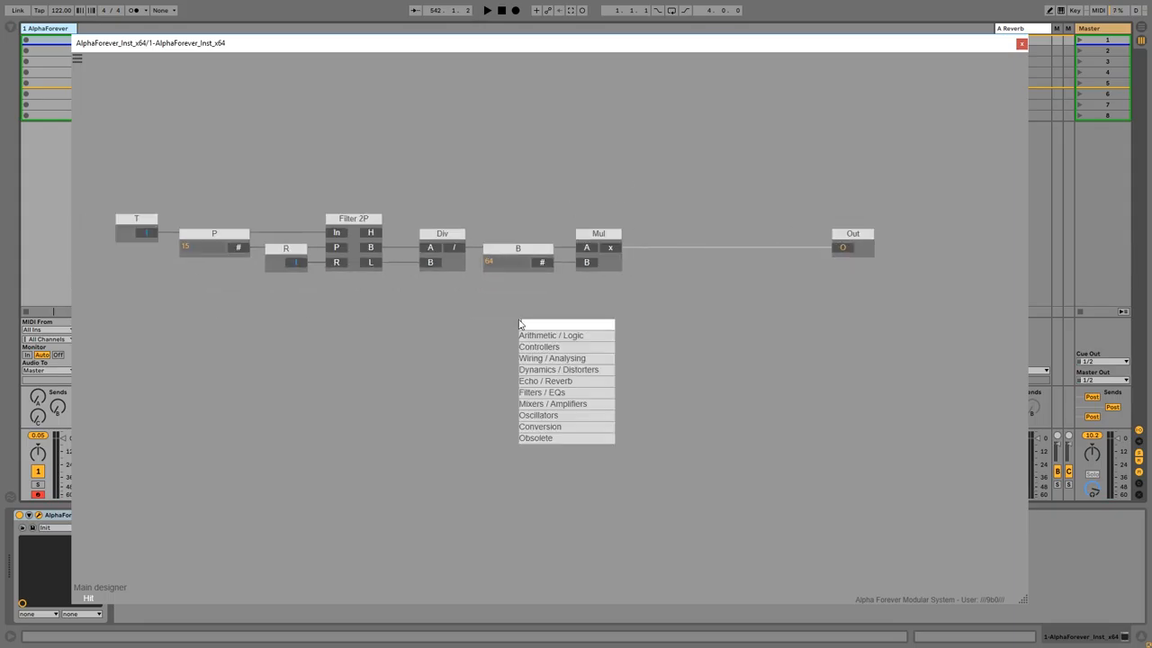
Add a White Noise module and place it between the two multipliers in the excitation sub-patch.
type("noise")
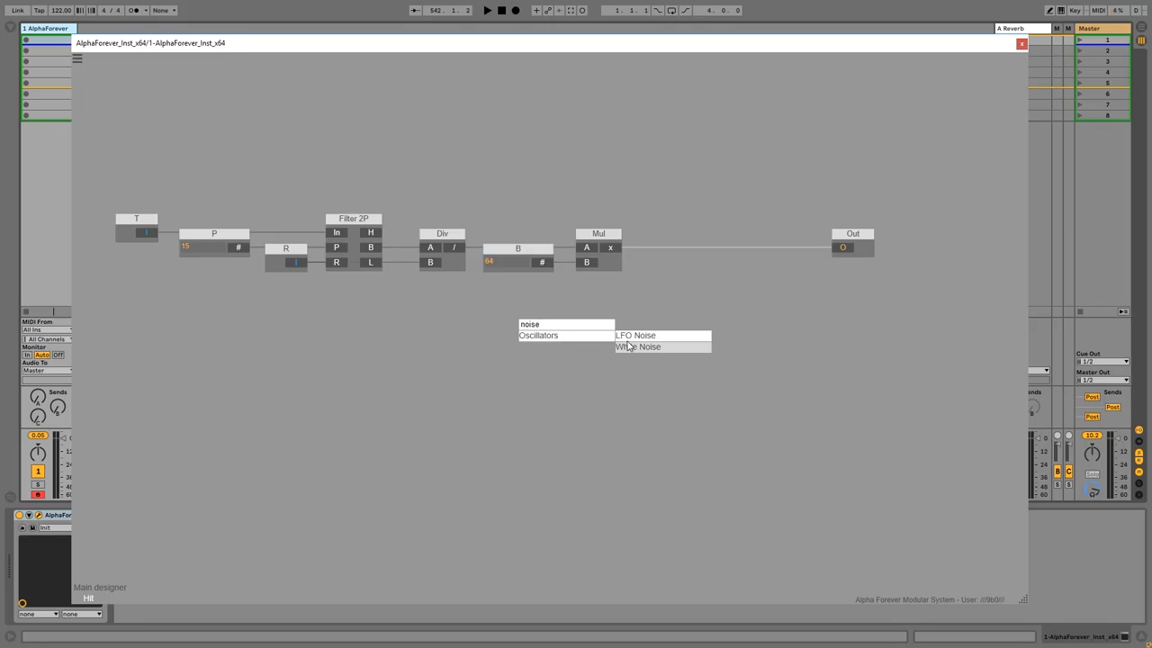
left_click(637, 345)
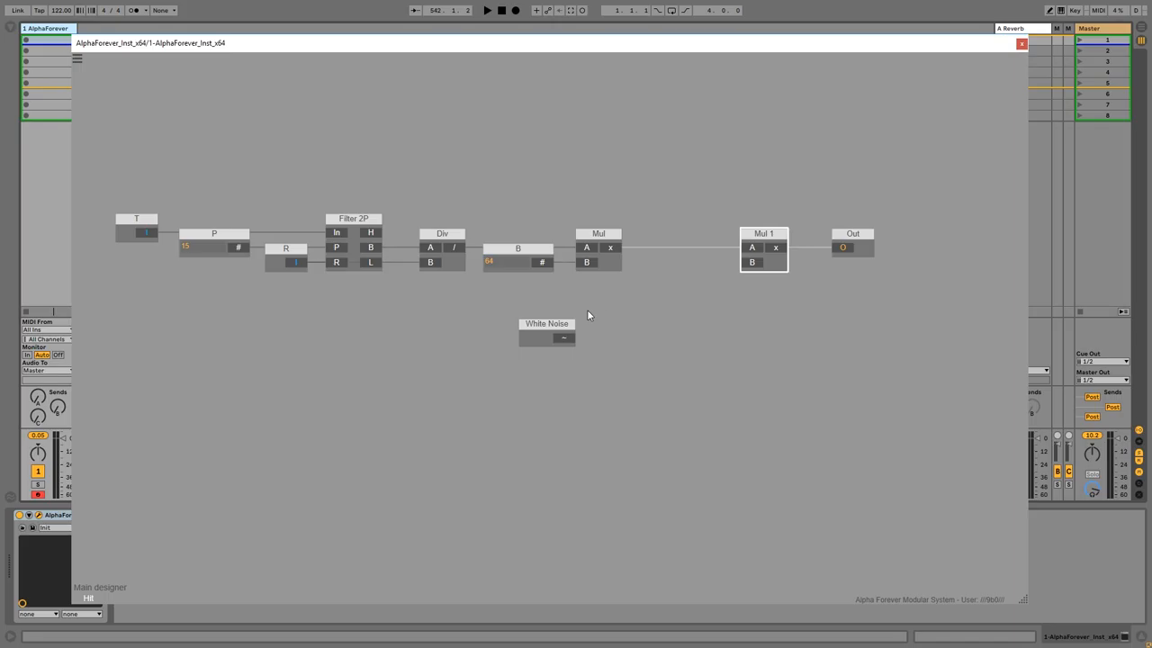
left_click_drag(547, 331, 659, 327)
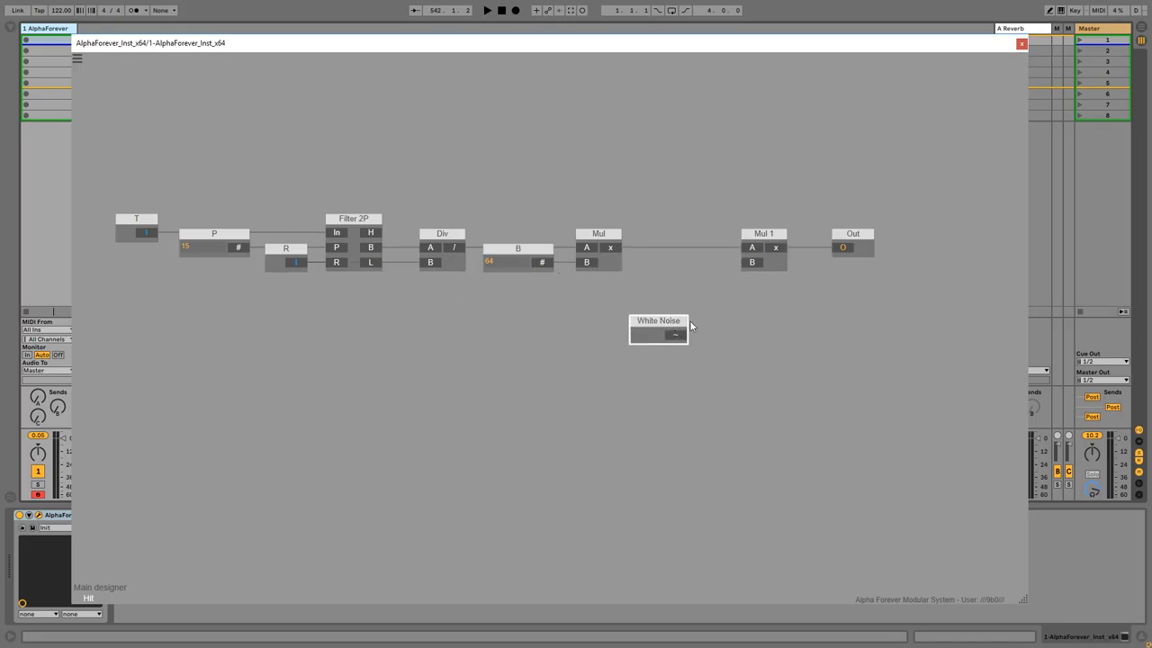
left_click_drag(659, 328, 659, 255)
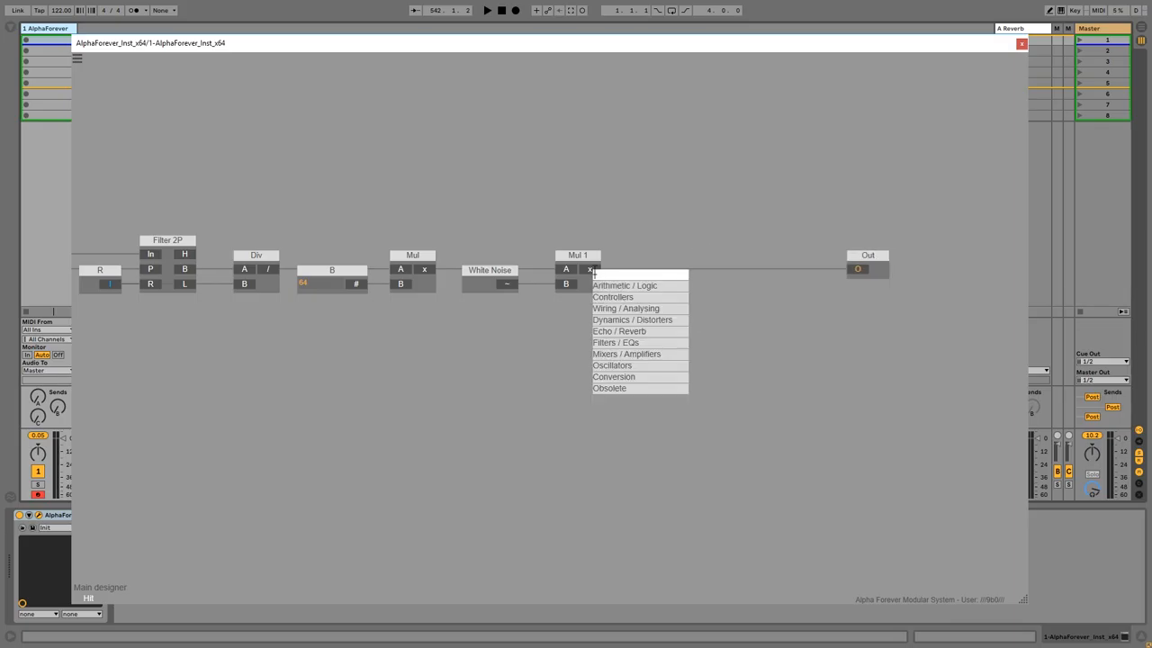
Add a second 2-pole filter after Mul and rename the excitation macro to Hit.
type("filter")
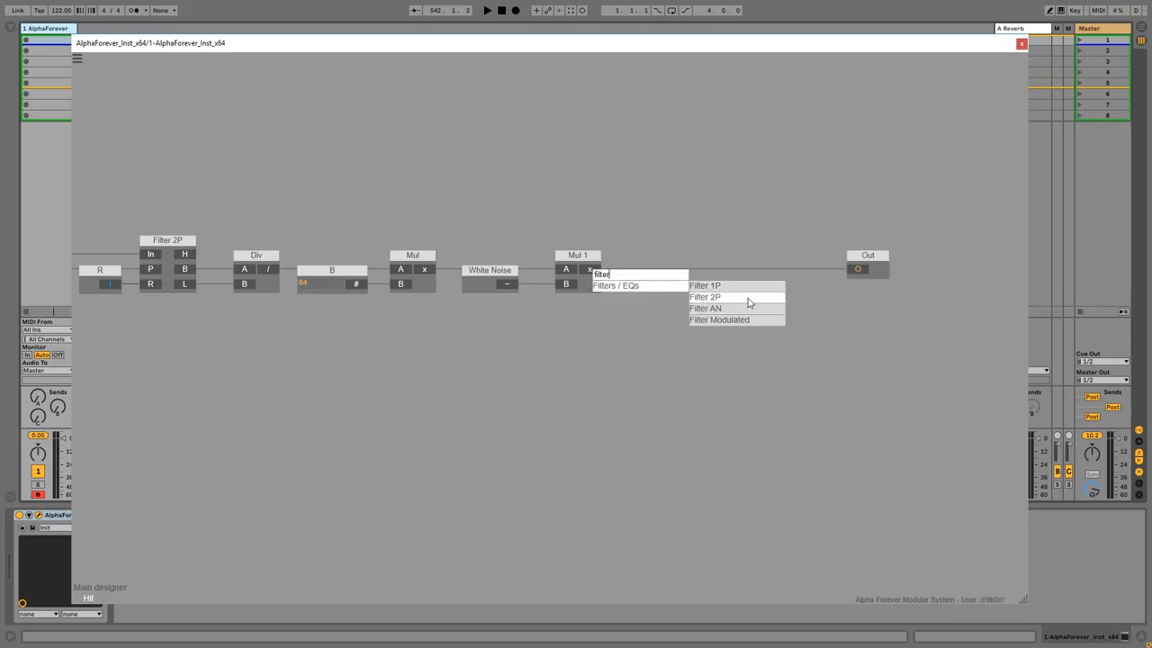
left_click(706, 297)
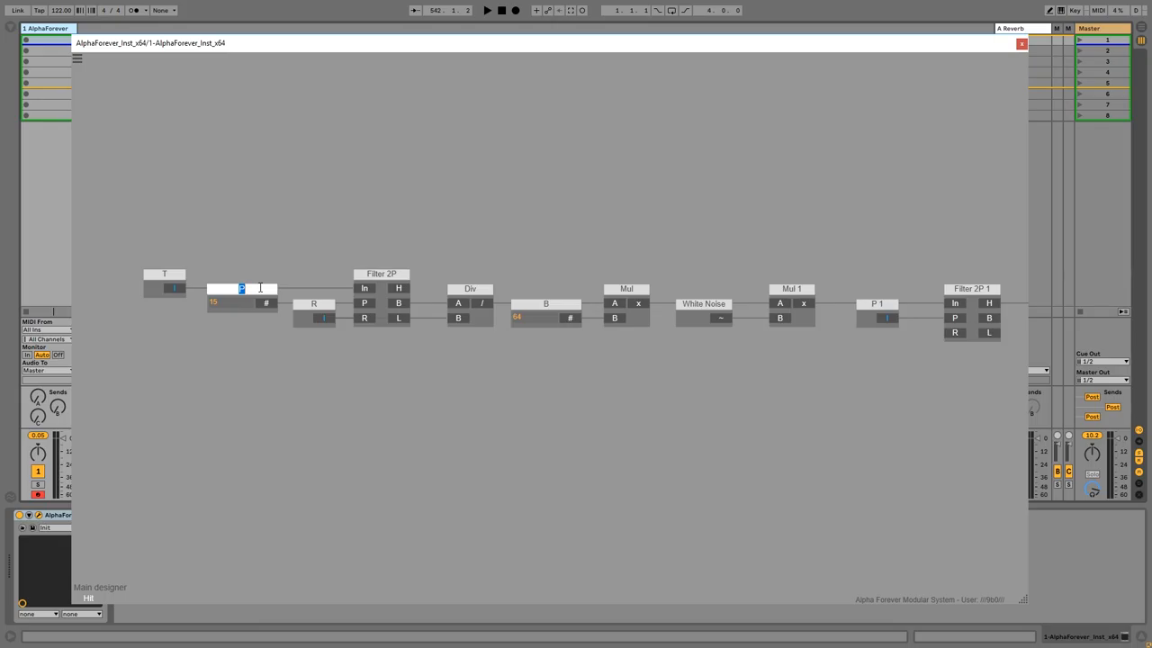
type("S")
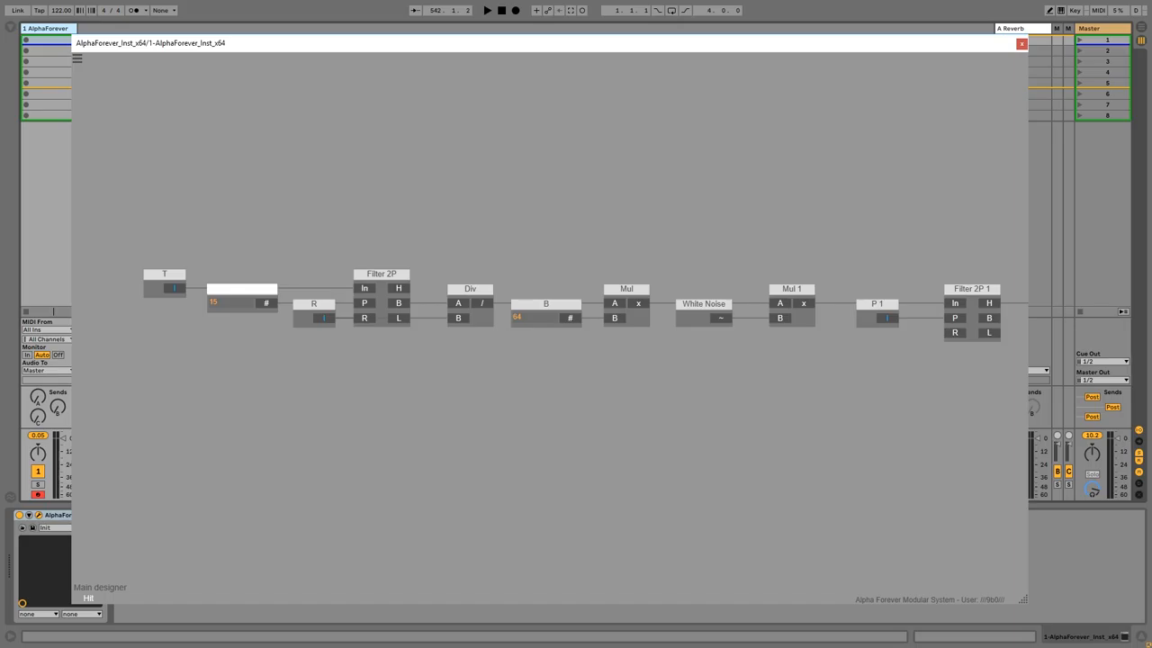
type("Hit")
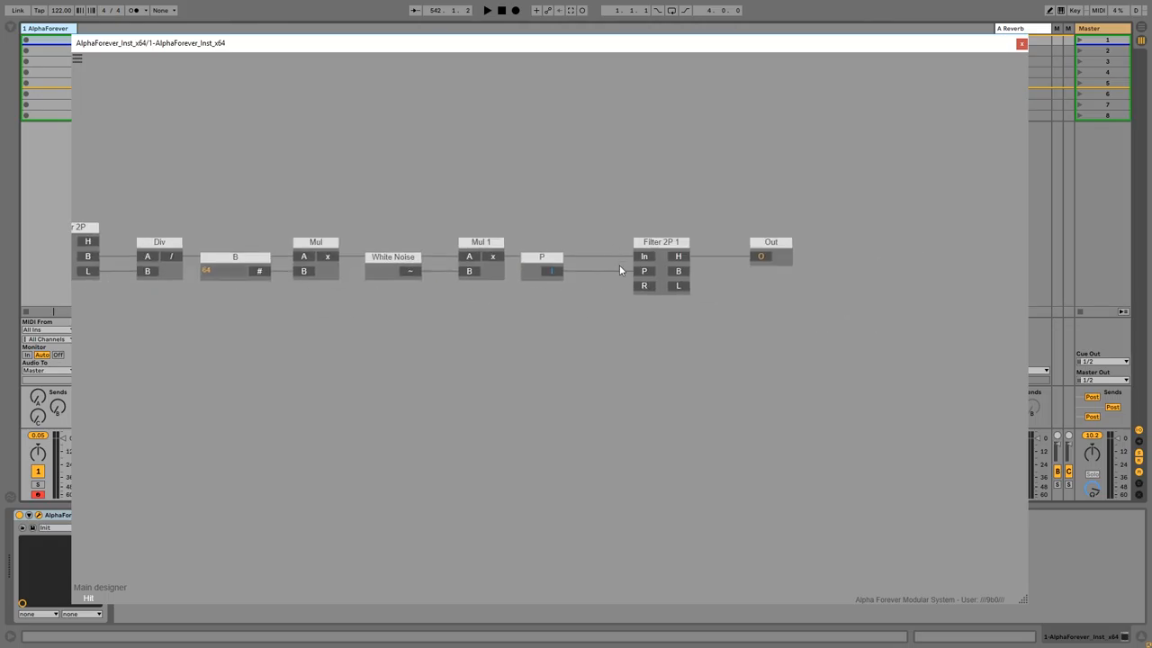
mouse_move(646, 295)
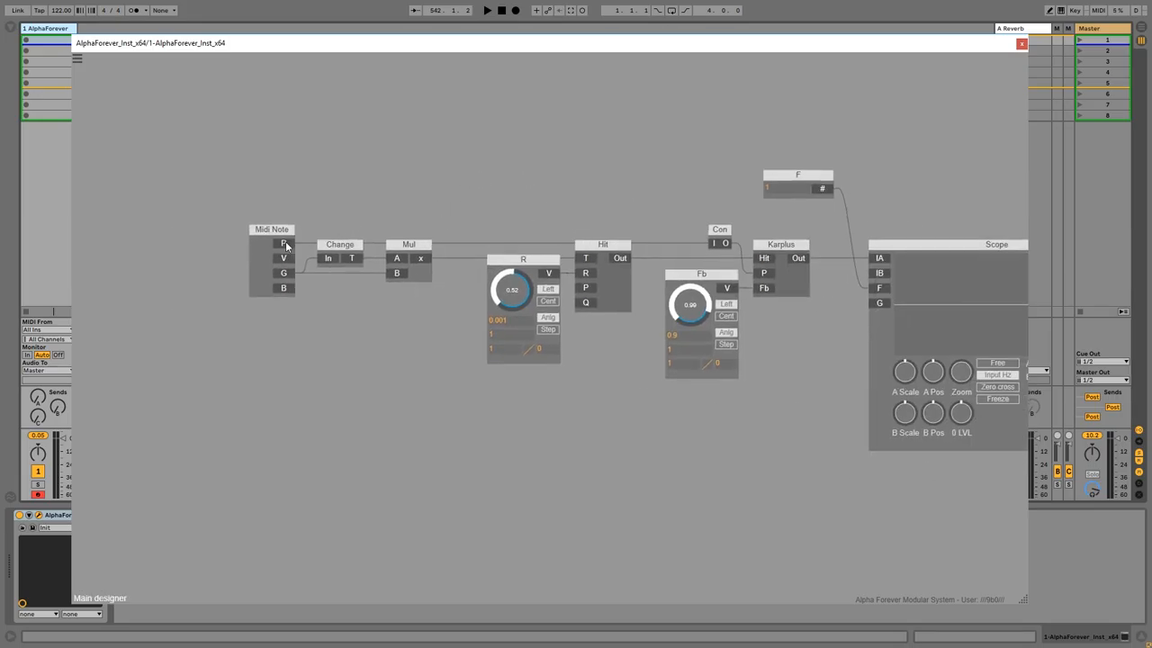
Add Con 2 on Hit's trigger and a Q 1 knob beneath R, exposing a Q input inside Hit.
right_click(338, 245)
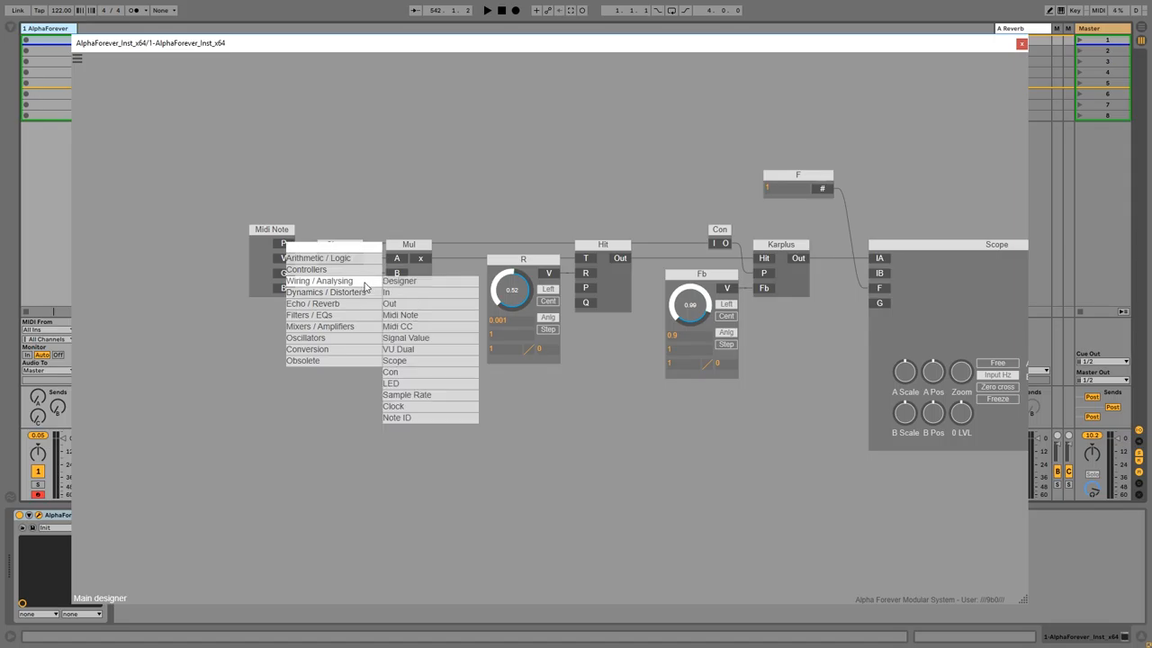
left_click(389, 370)
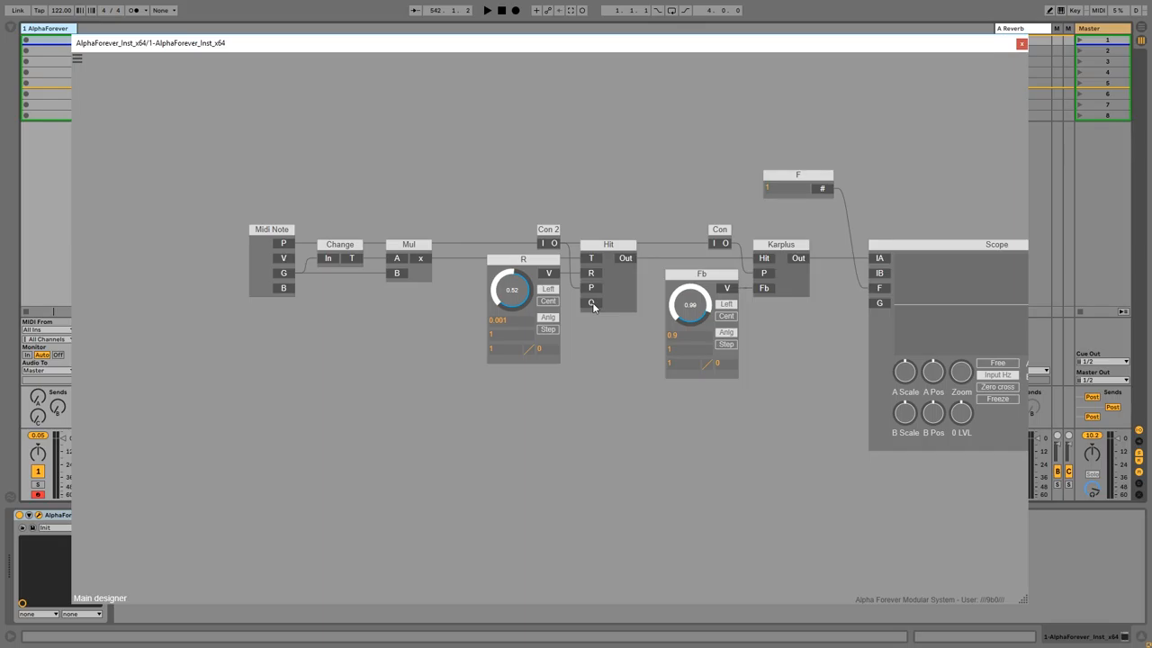
left_click(590, 302)
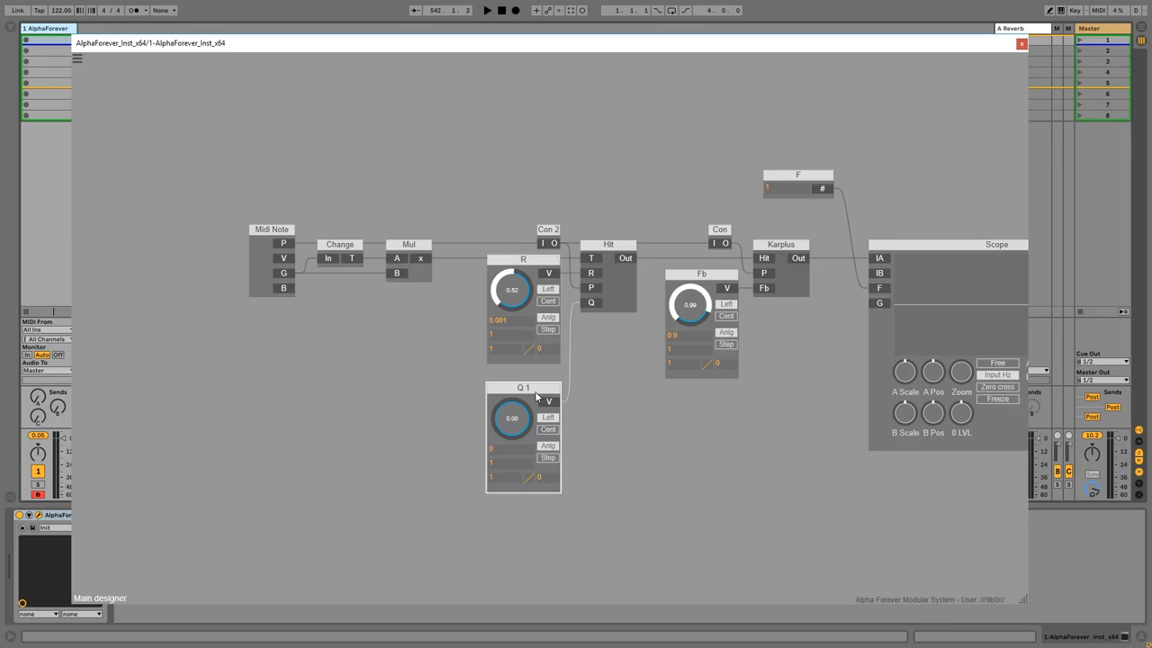
left_click_drag(511, 418, 511, 403)
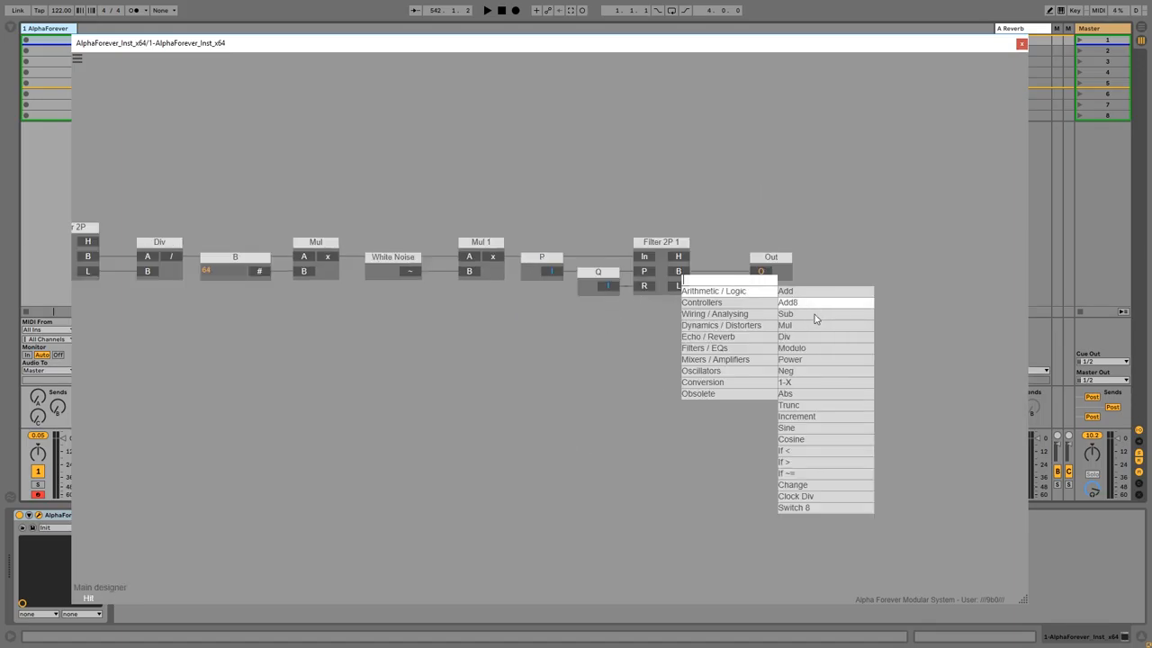
left_click(784, 336)
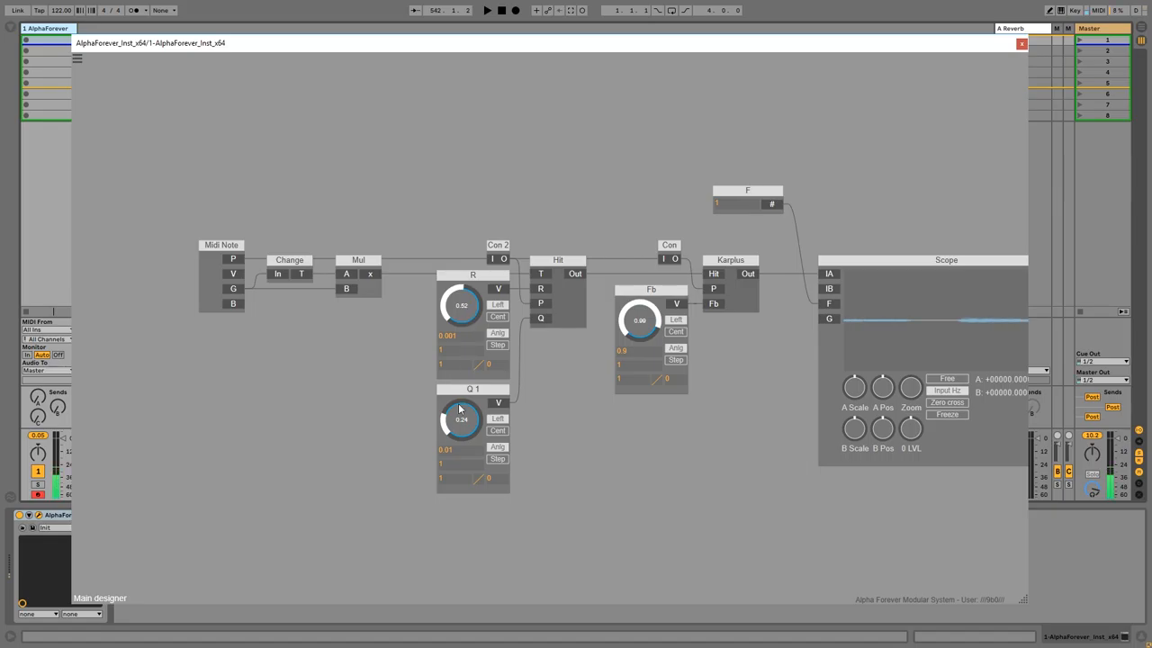
Retune the R and Q 1 knob values before opening the Karplus inner patch.
left_click_drag(461, 419, 460, 396)
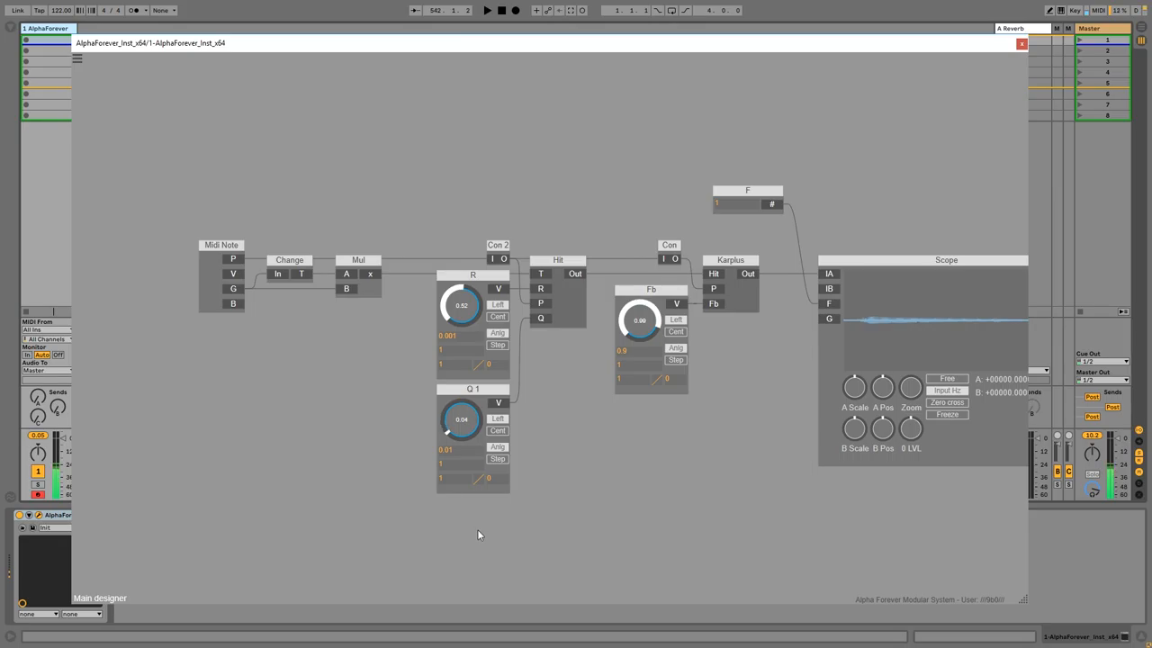
left_click_drag(461, 419, 460, 414)
type("filter")
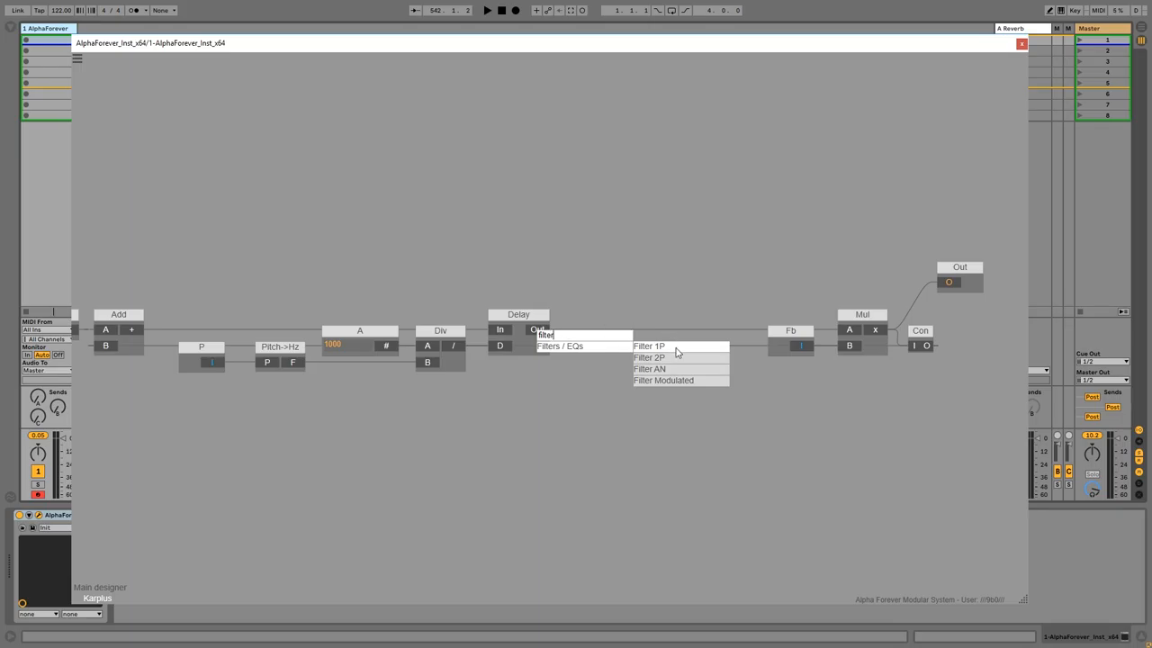
Insert Filter 1P into the Karplus feedback loop and drive its new Dmp input from a Dmp knob.
left_click(648, 345)
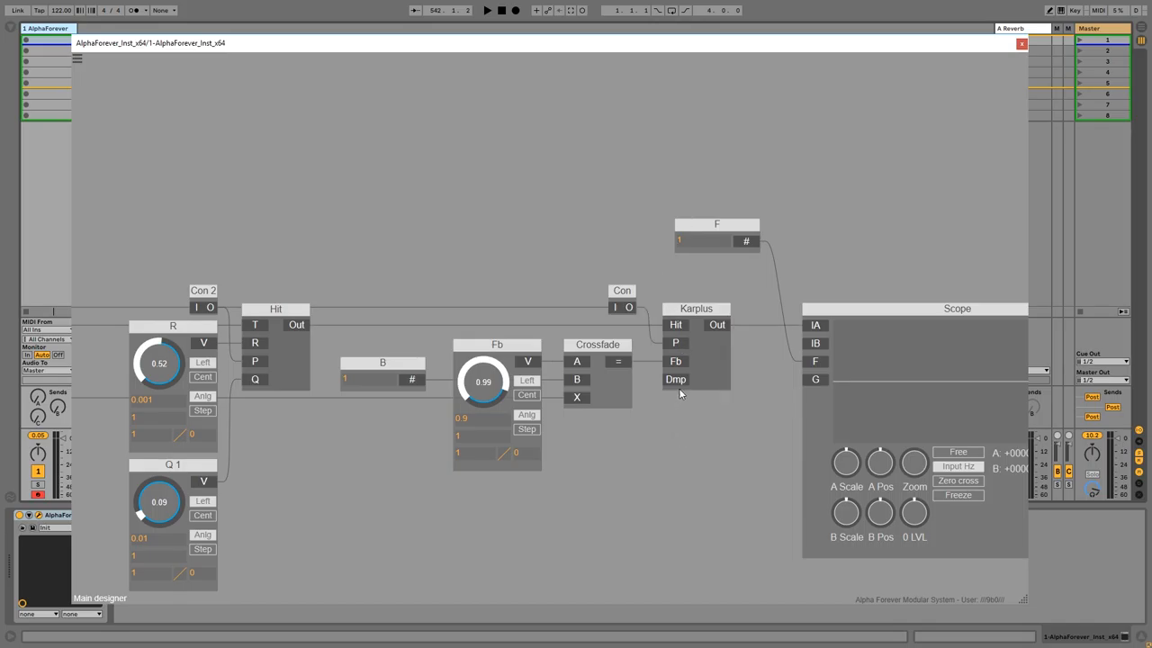
left_click(677, 378)
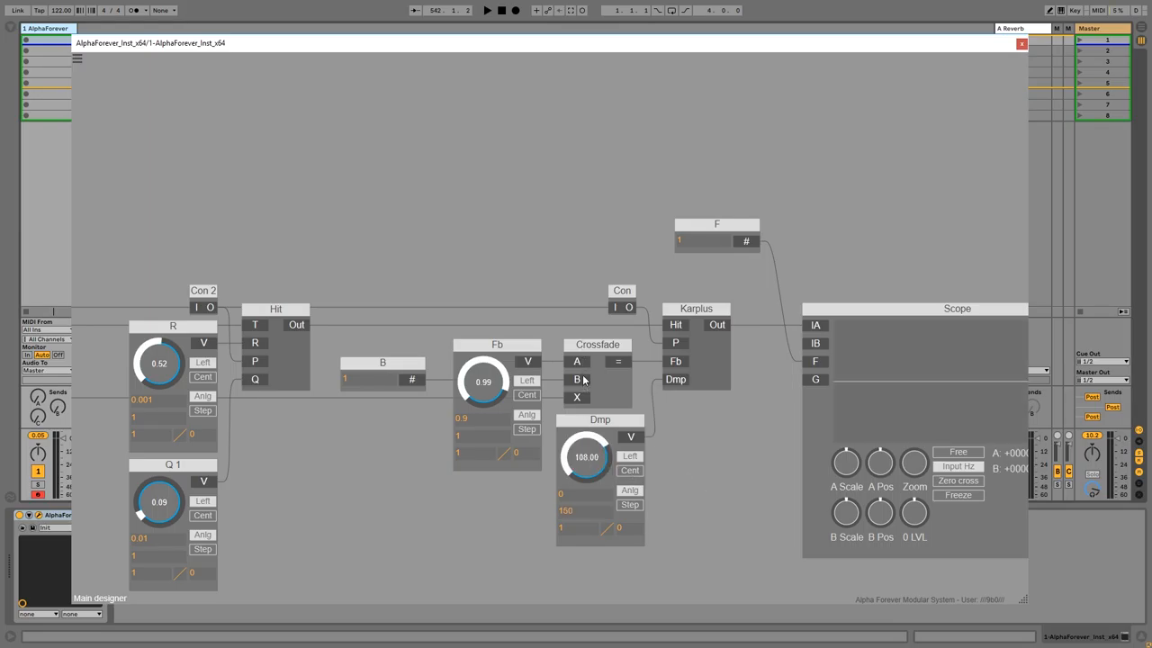
left_click_drag(586, 457, 583, 475)
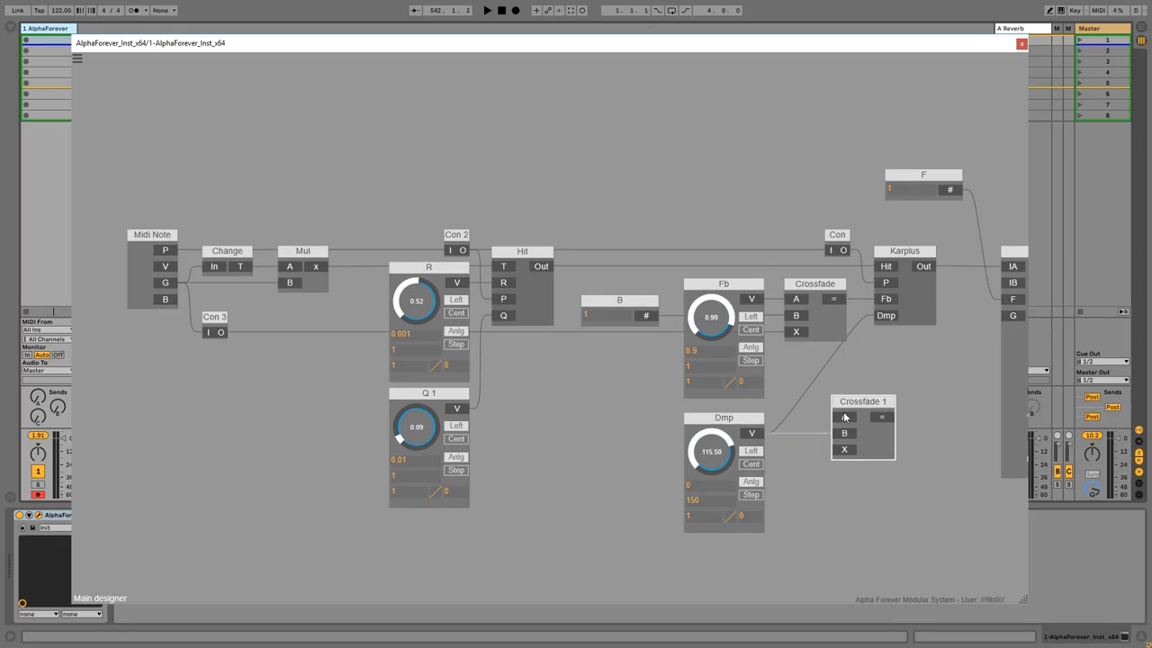
Place Crossfade 1 below the first crossfade and rename the duplicated damping knob DmpMax.
left_click_drag(723, 418, 639, 417)
type("DmpM")
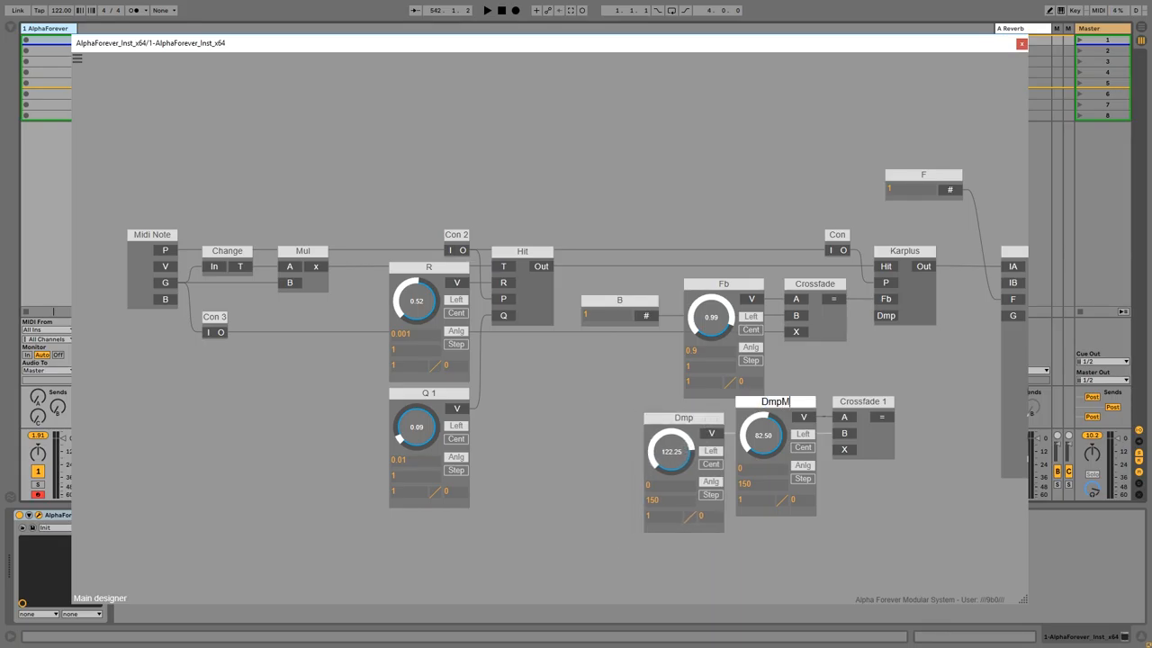
double_click(684, 418)
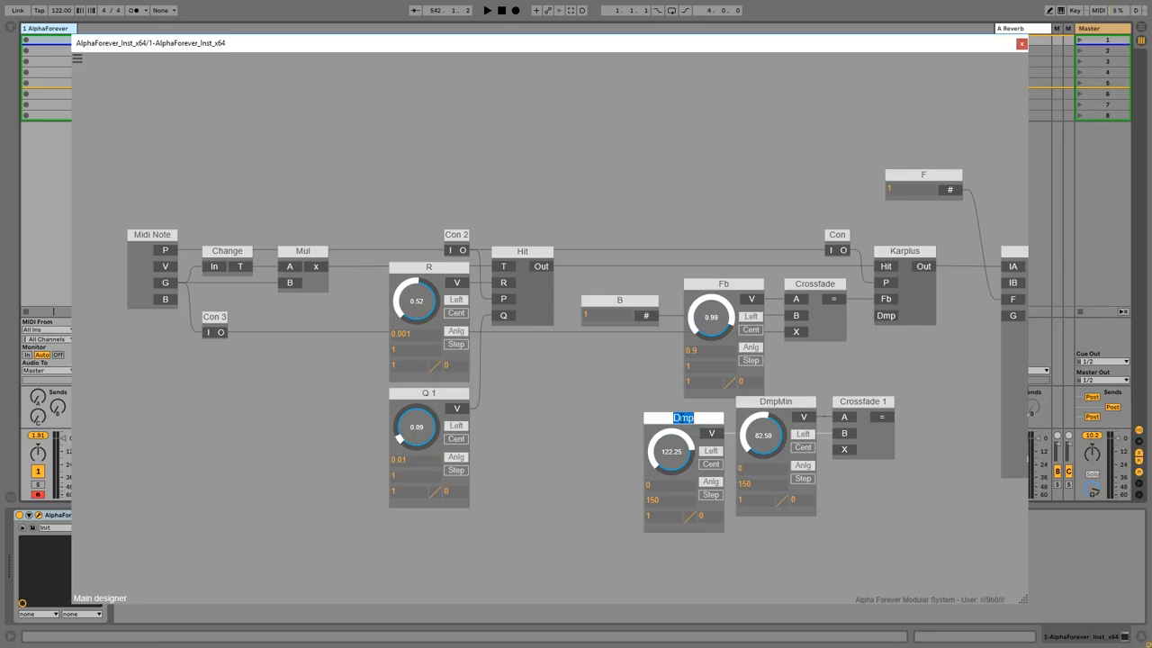
type("DmpMax")
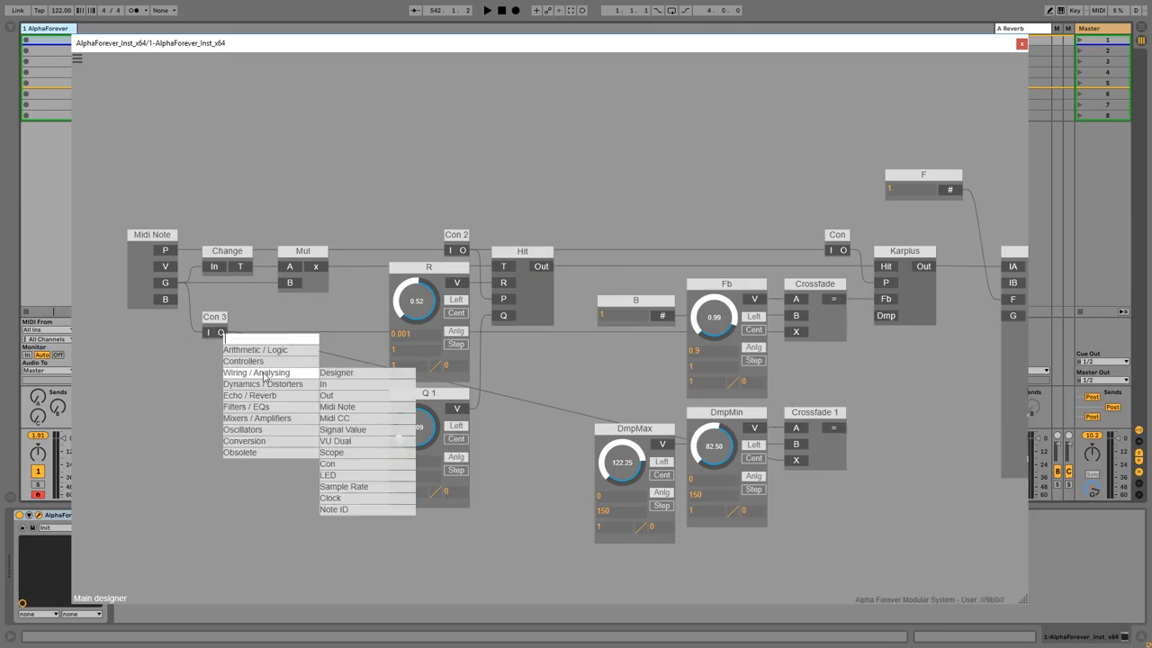
Add Con 4 above the feedback Crossfade and route the MIDI gate signal into it.
left_click(328, 464)
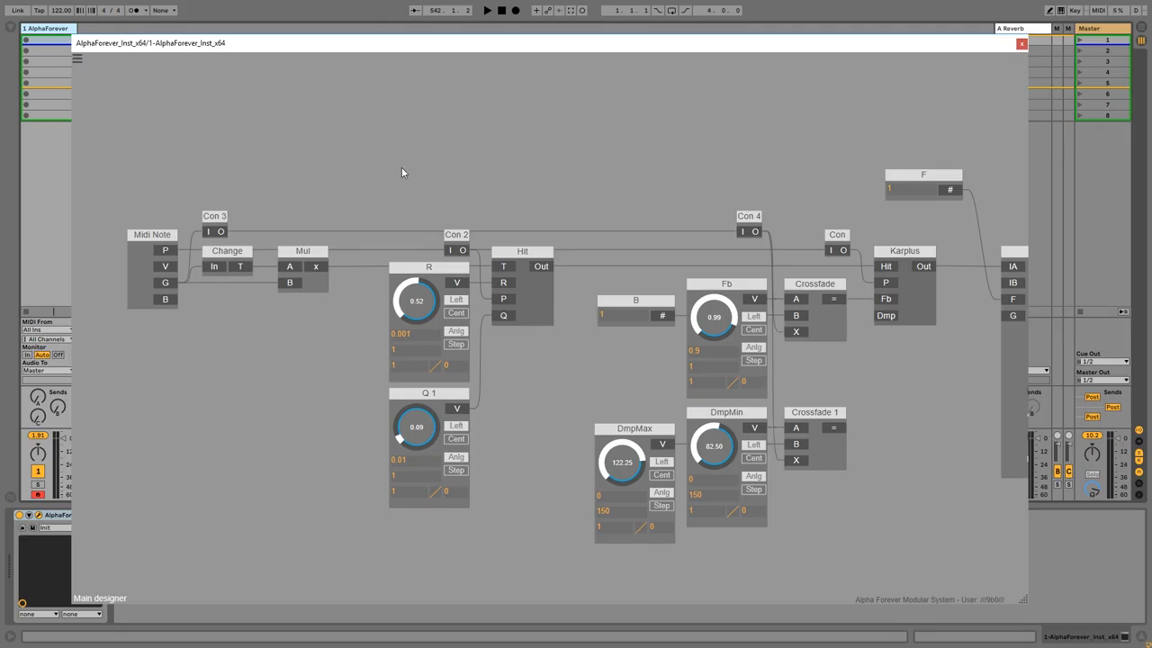
mouse_move(475, 208)
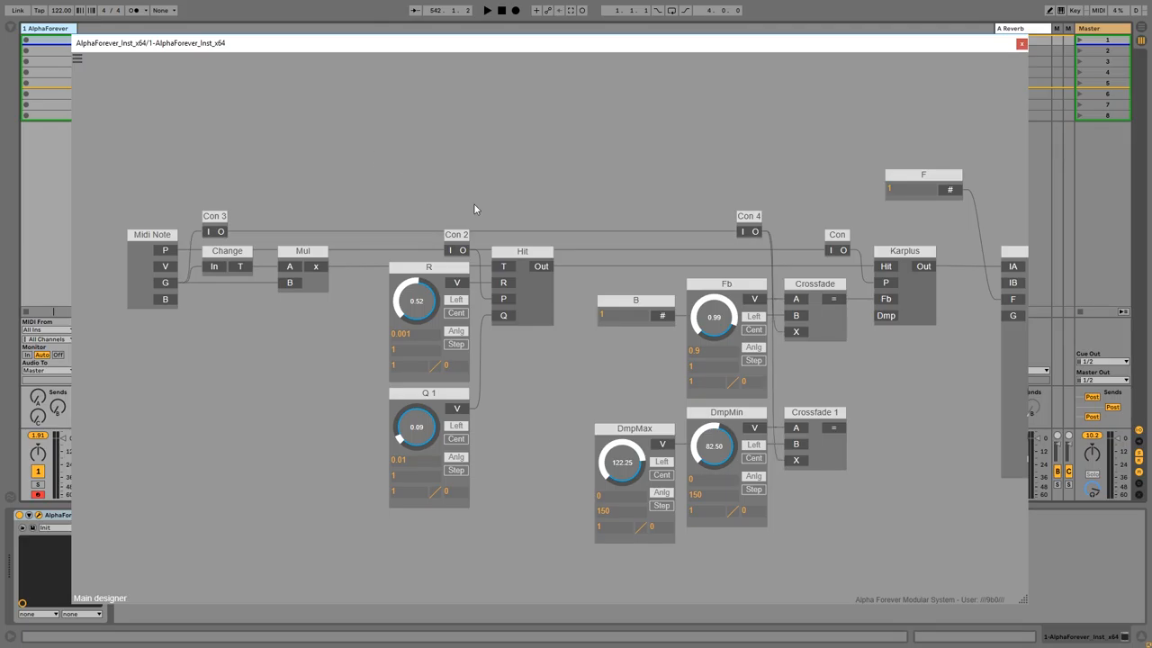
left_click_drag(885, 315, 846, 432)
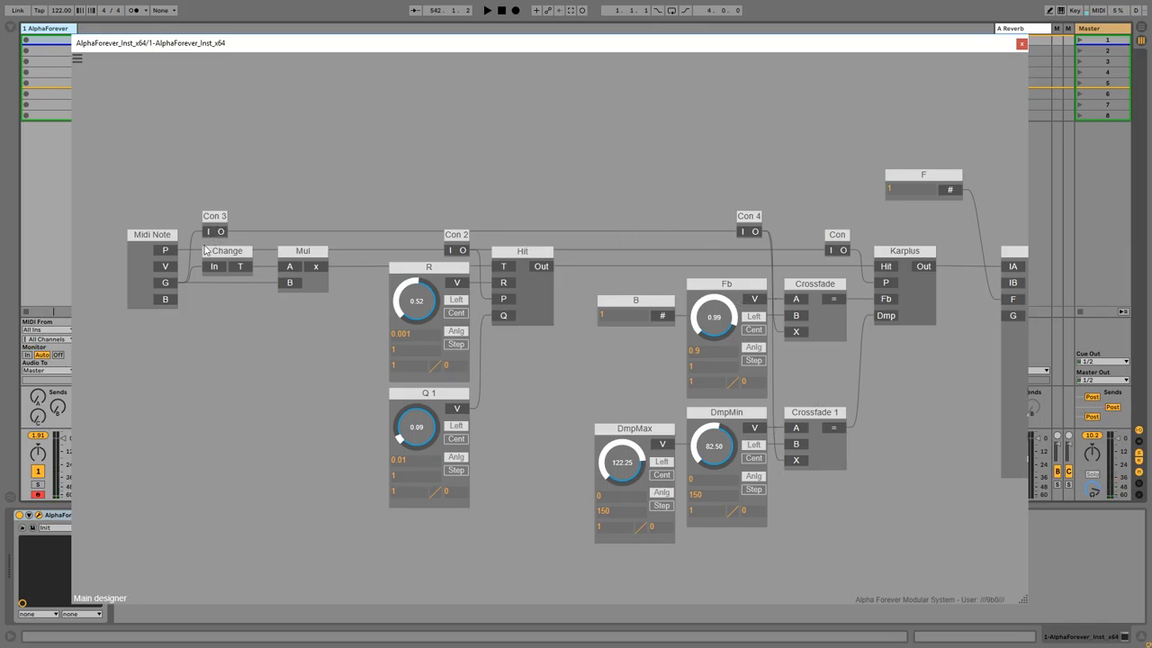
mouse_move(169, 270)
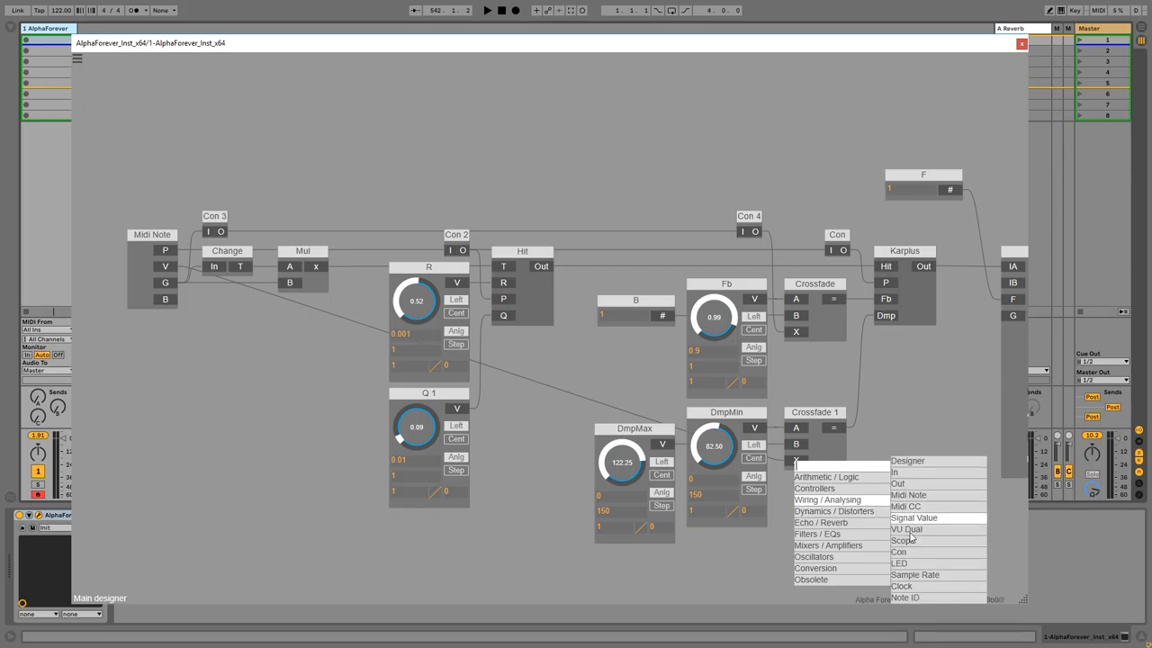
Add Con 5 and cable Midi Note velocity into it.
left_click(896, 550)
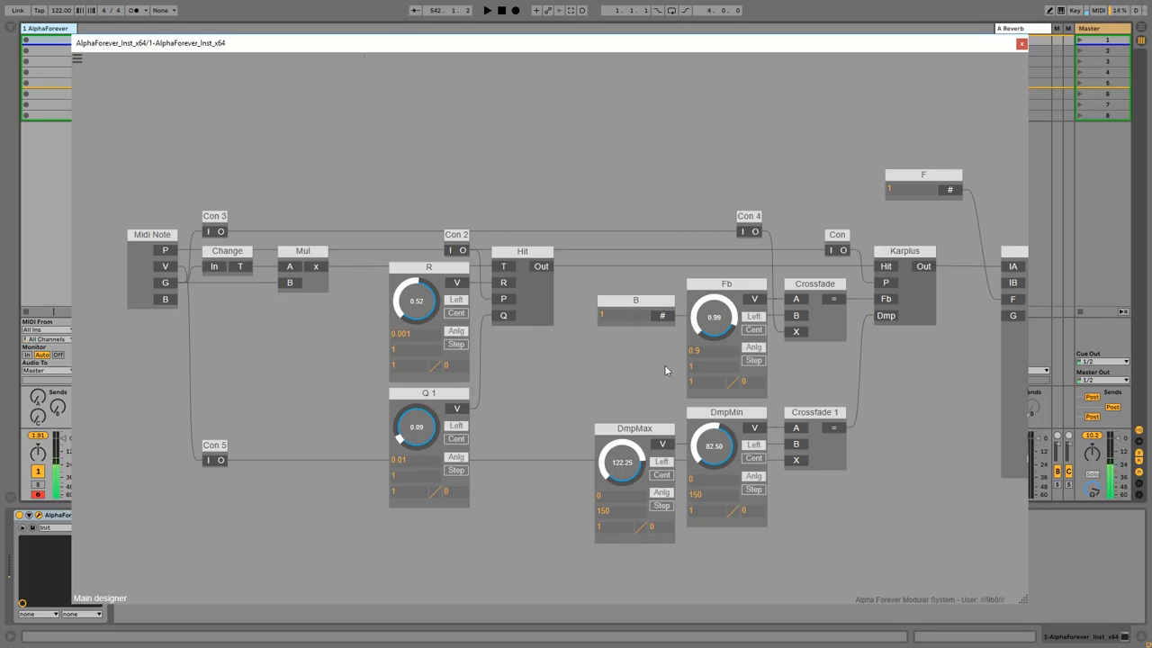
left_click_drag(712, 447, 712, 414)
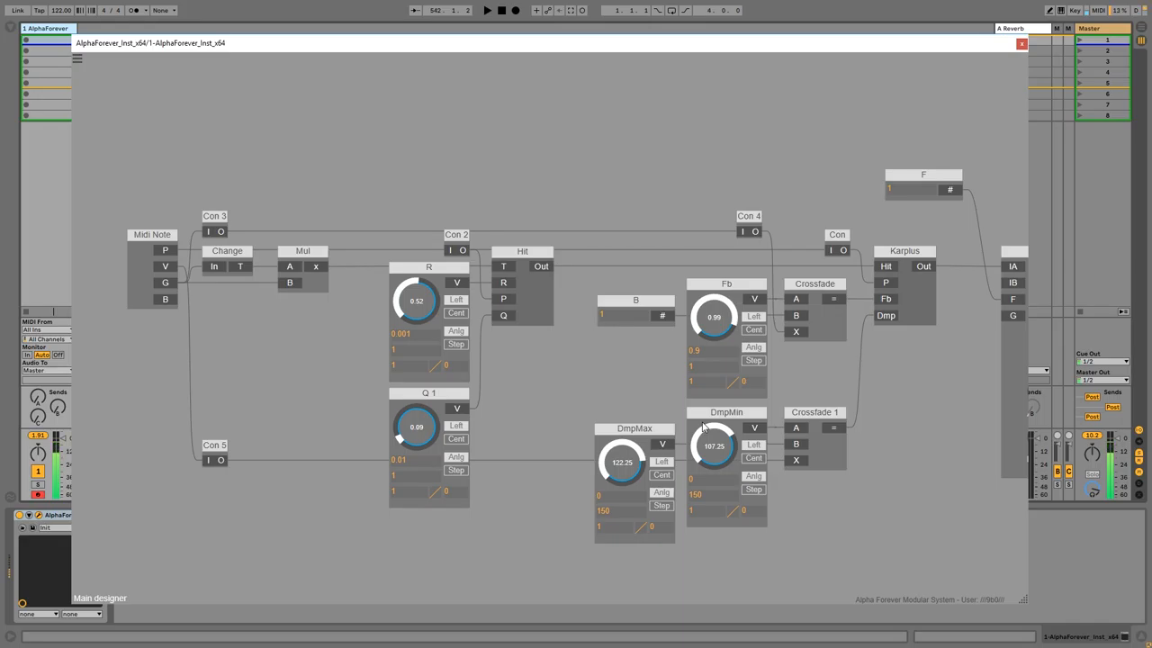
Raise DmpMin and retune the Q 1 and R knobs to new values.
left_click_drag(416, 427, 417, 453)
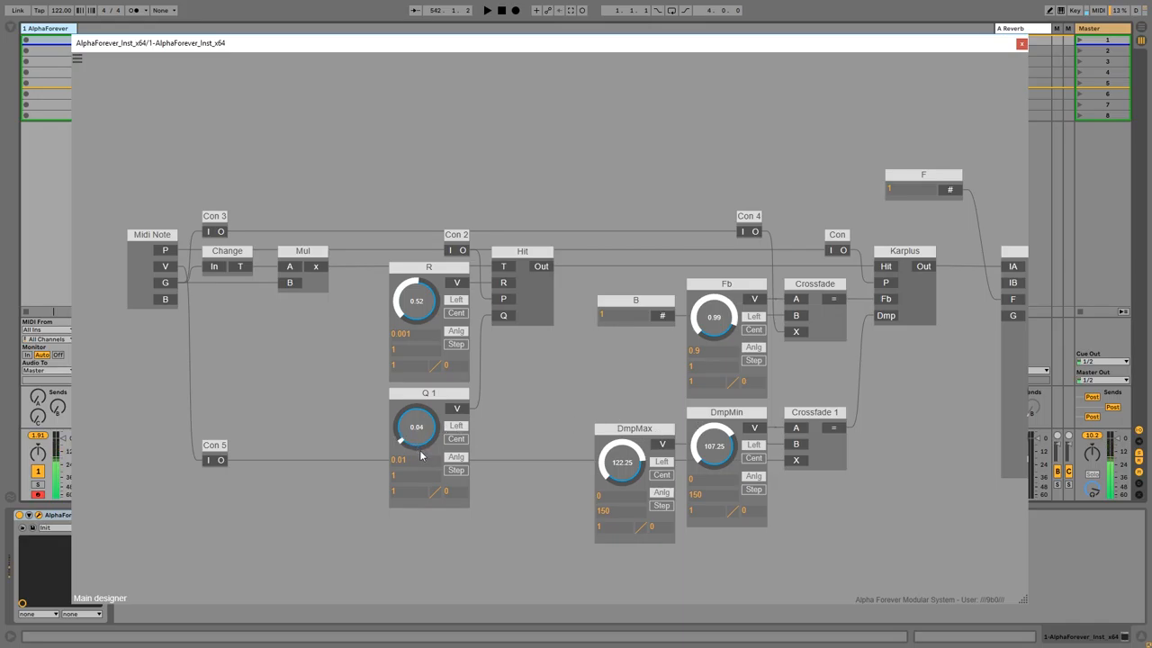
mouse_move(423, 468)
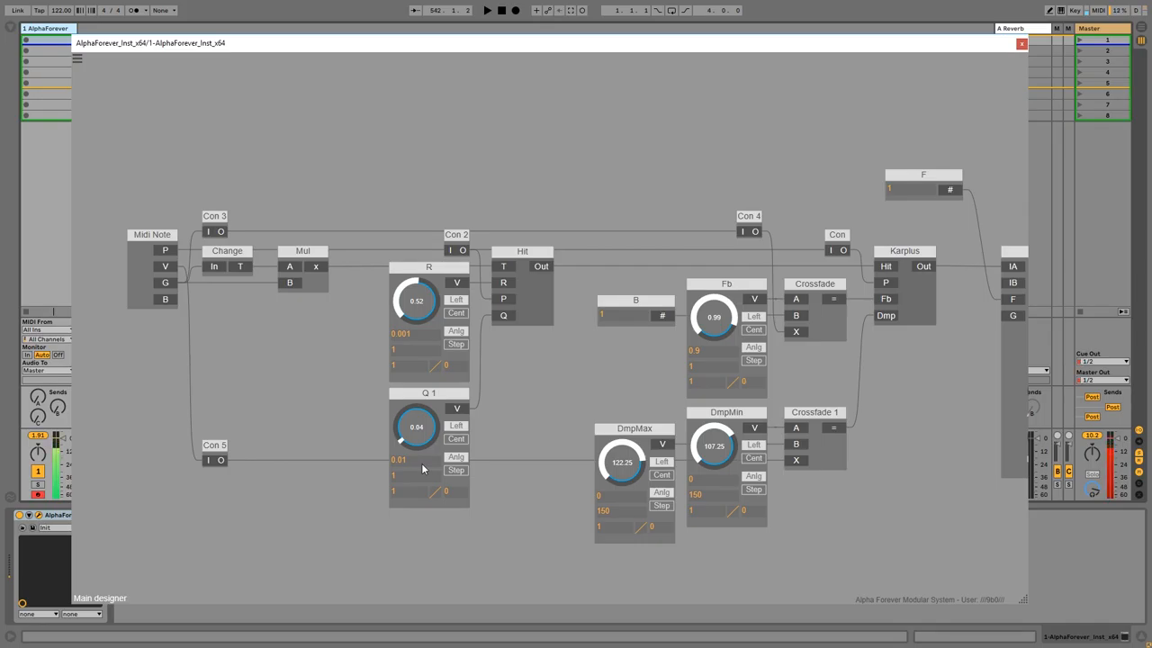
left_click_drag(416, 427, 432, 410)
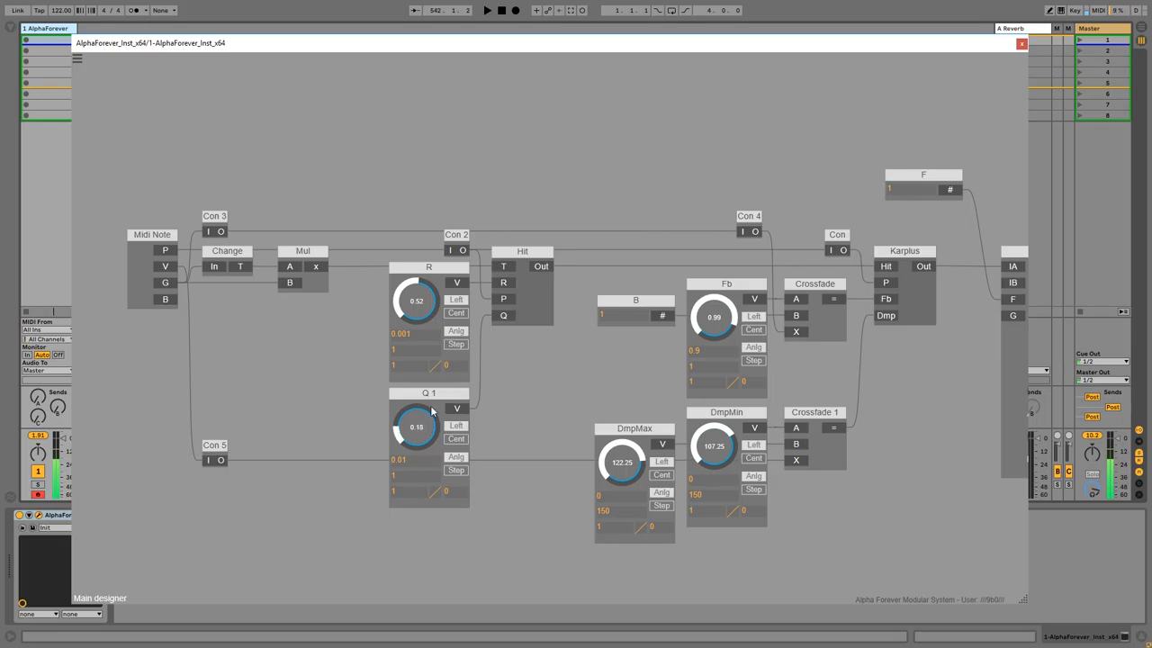
left_click_drag(416, 301, 435, 337)
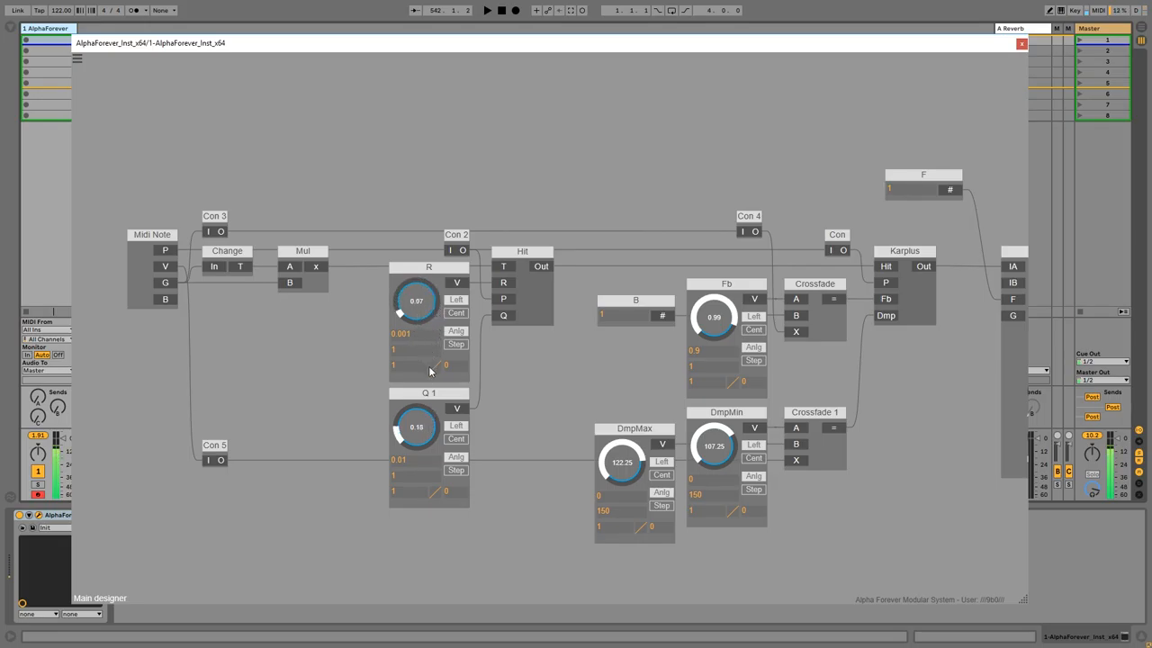
left_click_drag(414, 301, 432, 358)
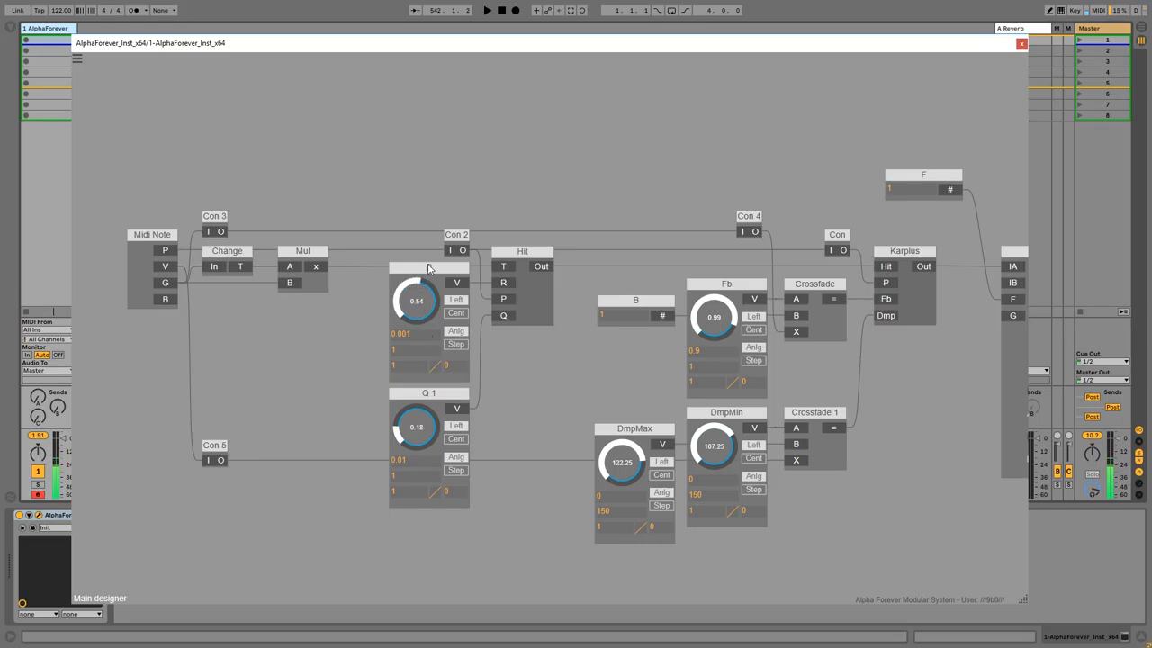
left_click_drag(414, 300, 428, 342)
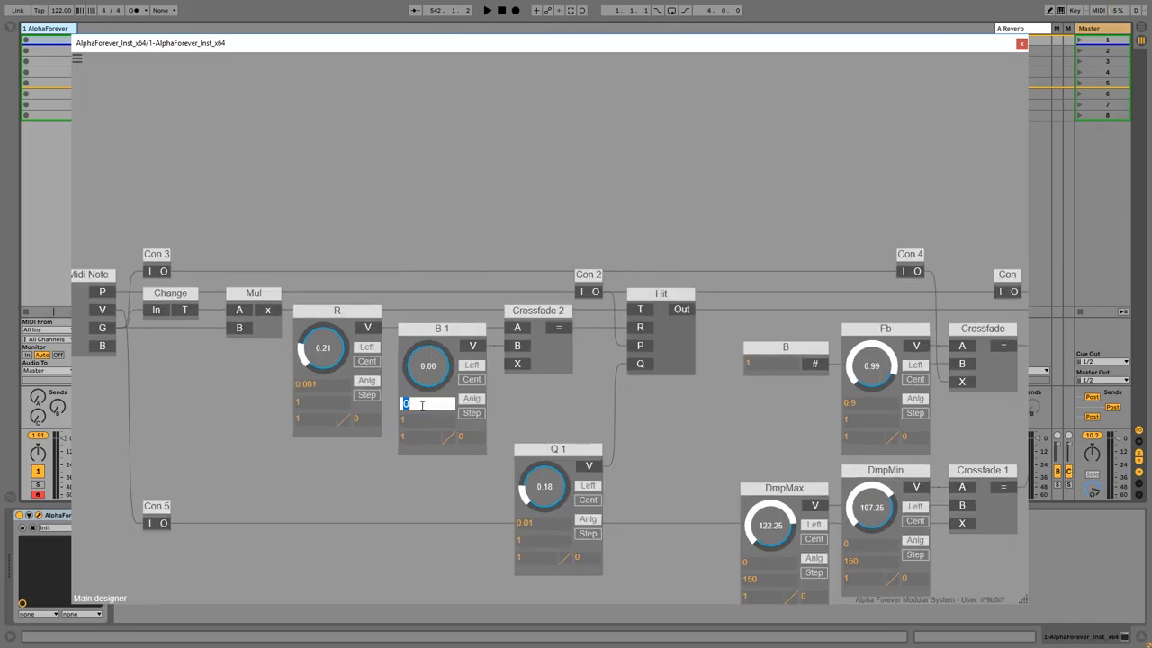
Enter 0.001 as the B 1 knob's minimum value, matching the R knob.
type("0.001")
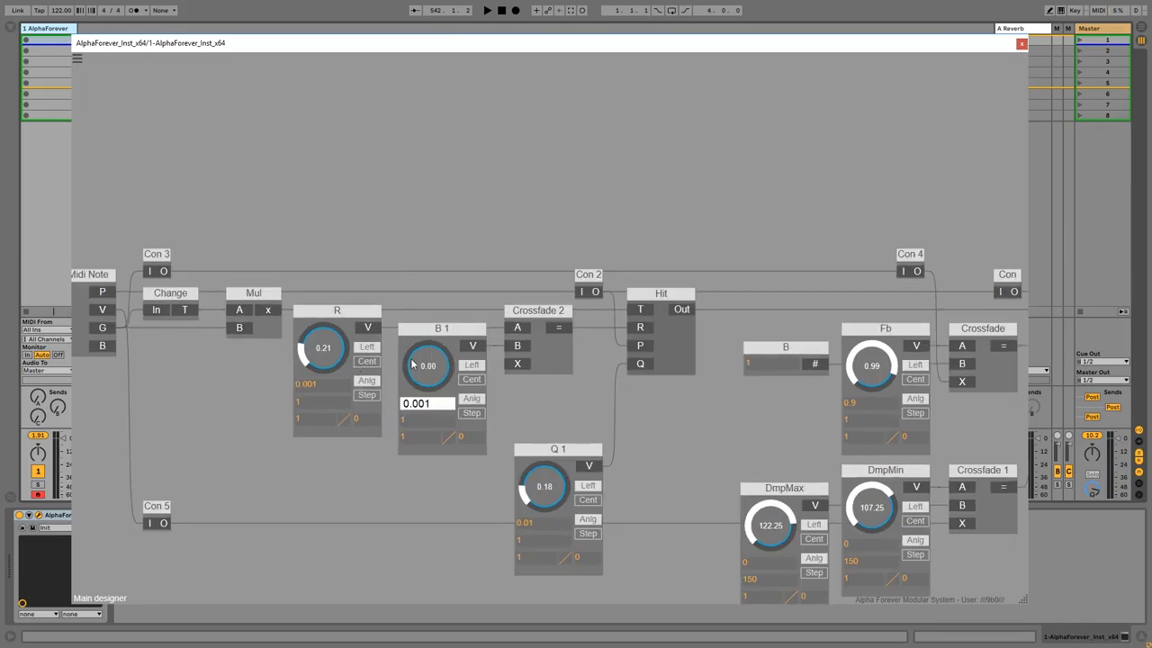